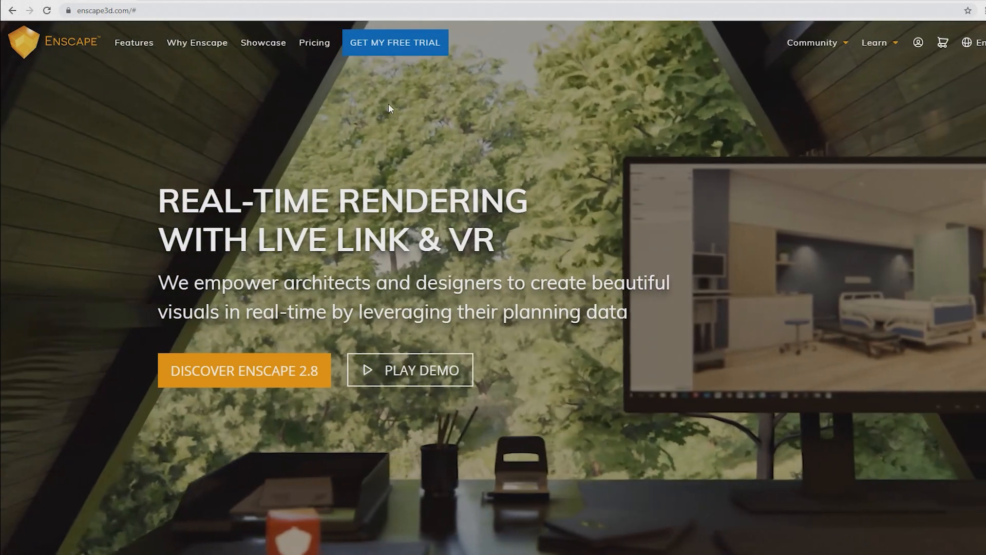
Submit the 14-day trial form with Revit, SketchUp and Vectorworks ticked, then dismiss the confirmation.
click(395, 42)
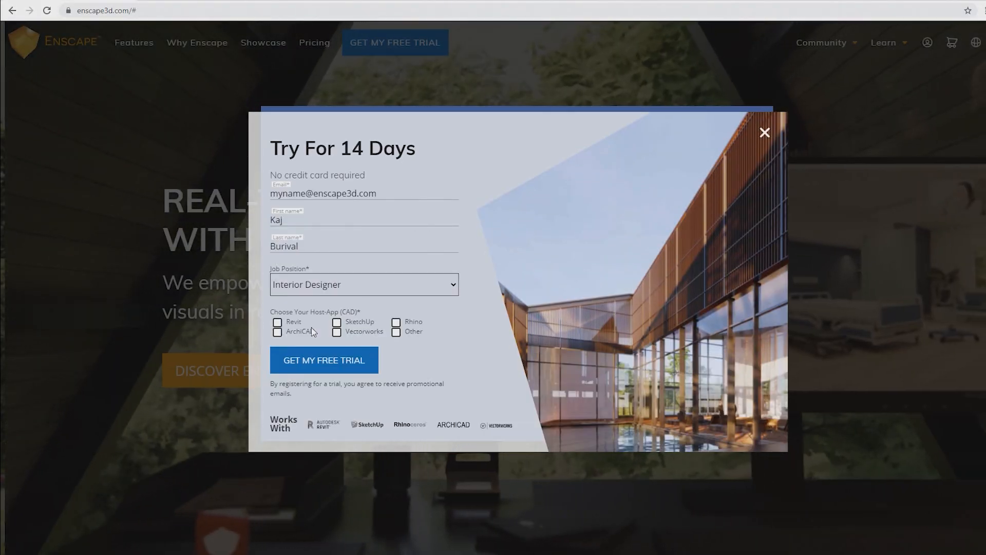
click(277, 322)
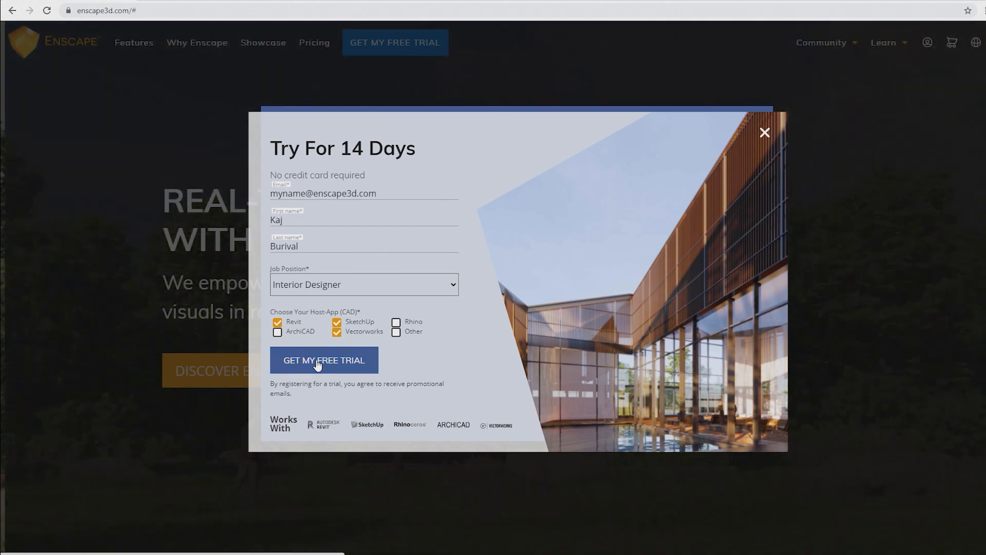
click(324, 360)
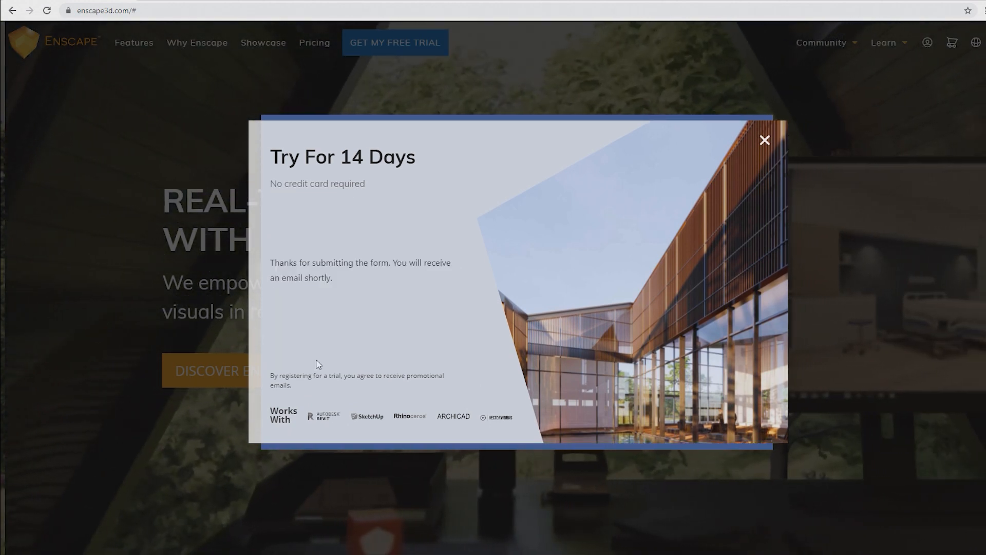
click(764, 140)
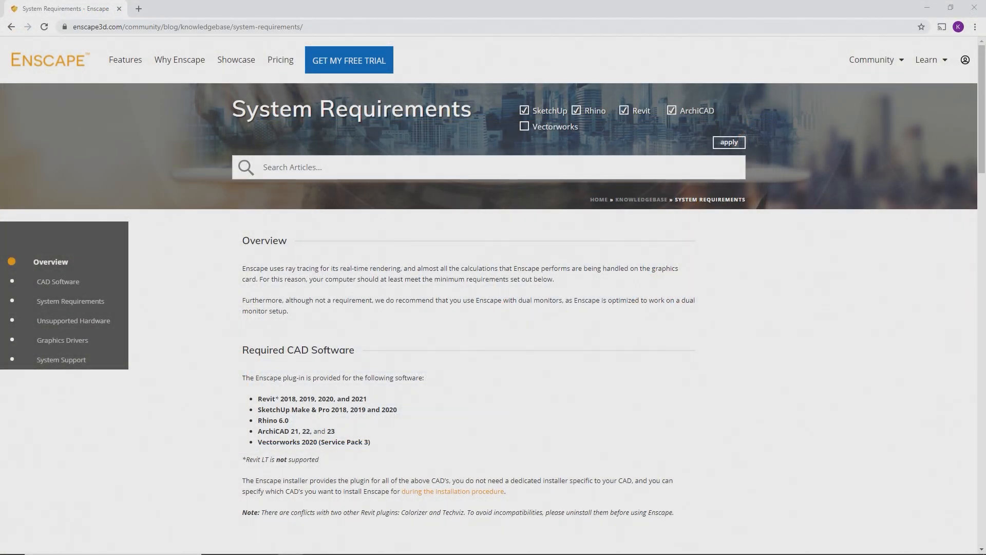
Scroll the System Requirements page down to the supported CAD and hardware requirements table.
scroll(down, 3)
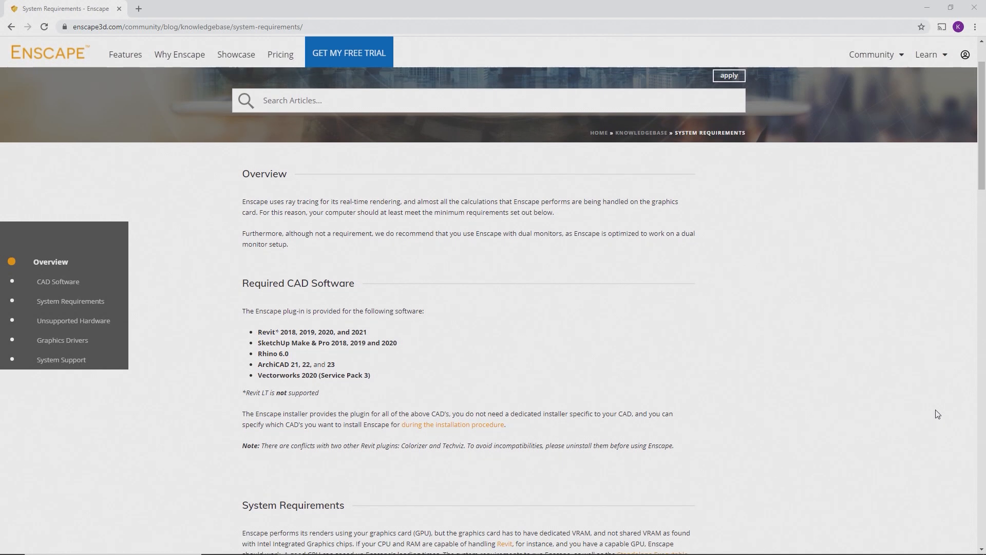
scroll(down, 3)
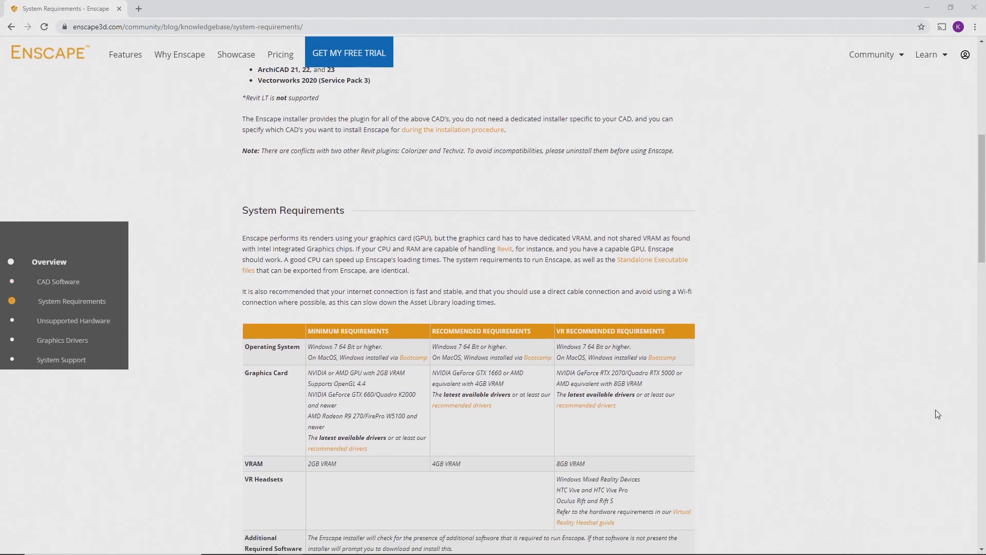
scroll(down, 3)
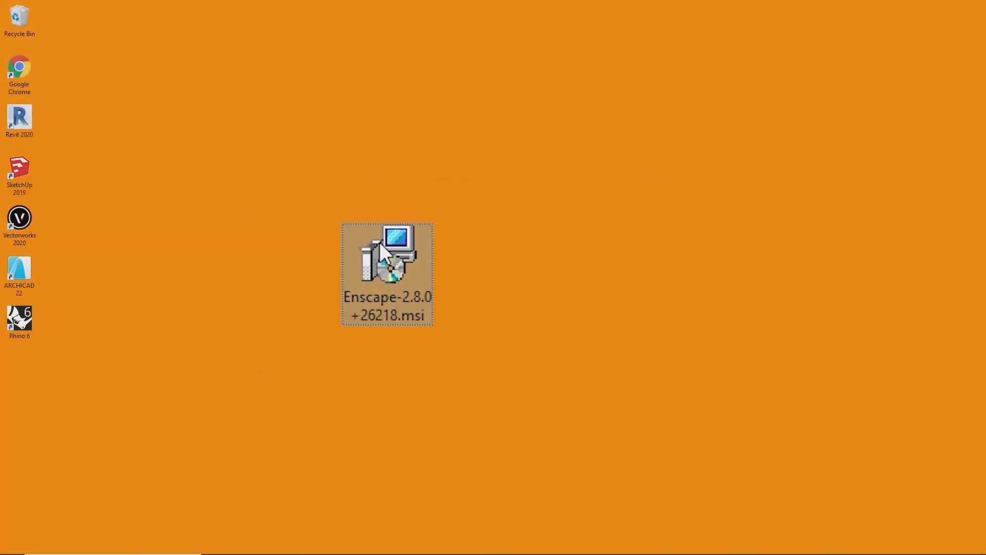
Run the Enscape .msi, accept the license, choose English (United States) and install.
double_click(386, 264)
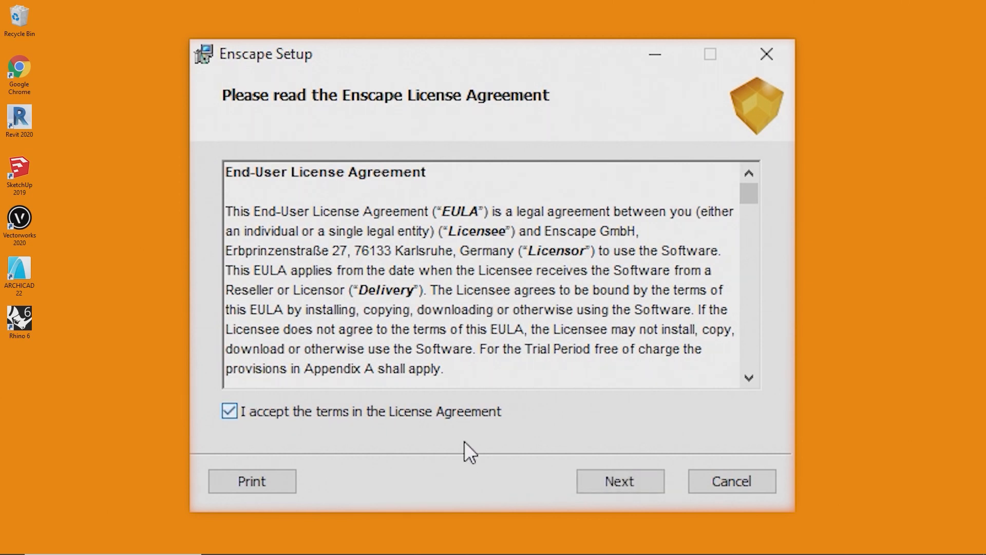
click(619, 481)
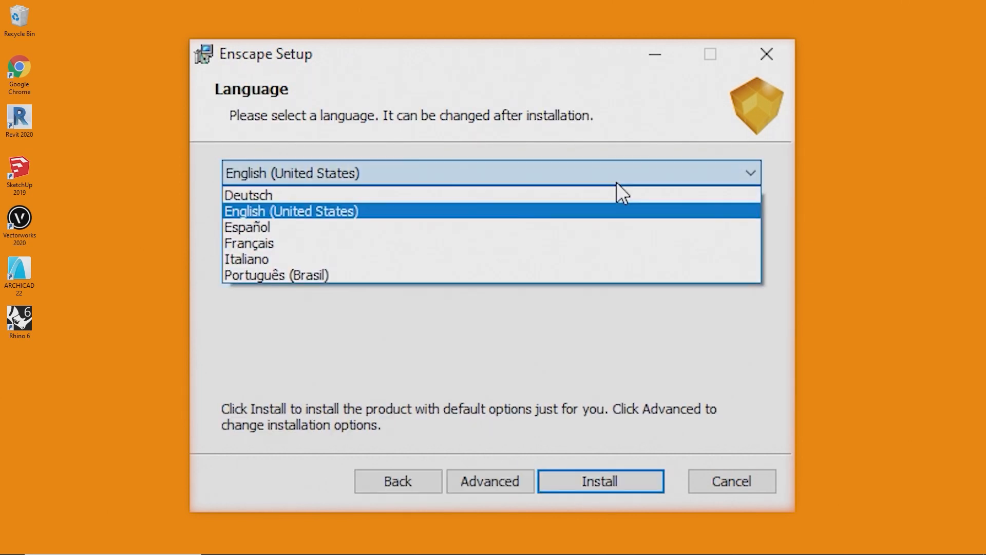
mouse_move(609, 225)
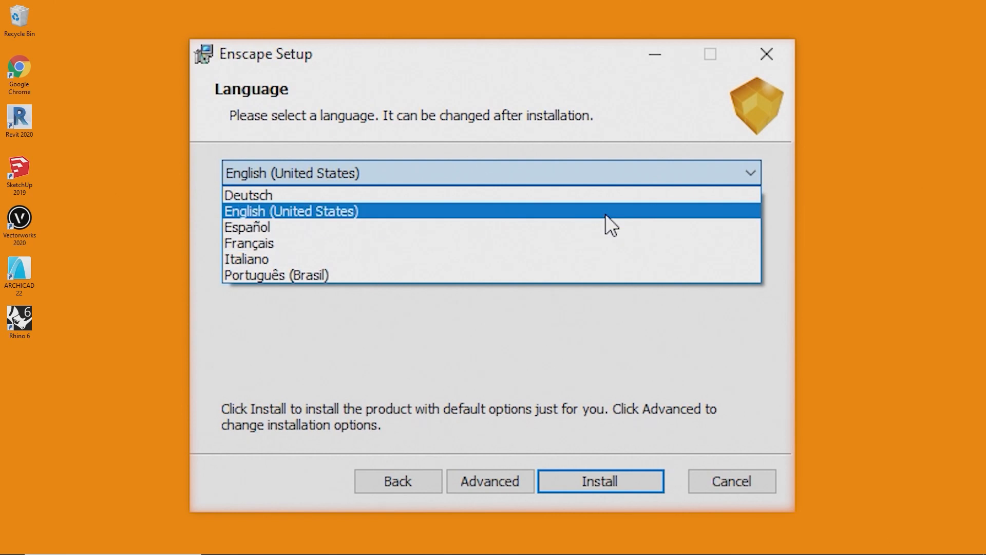
click(598, 481)
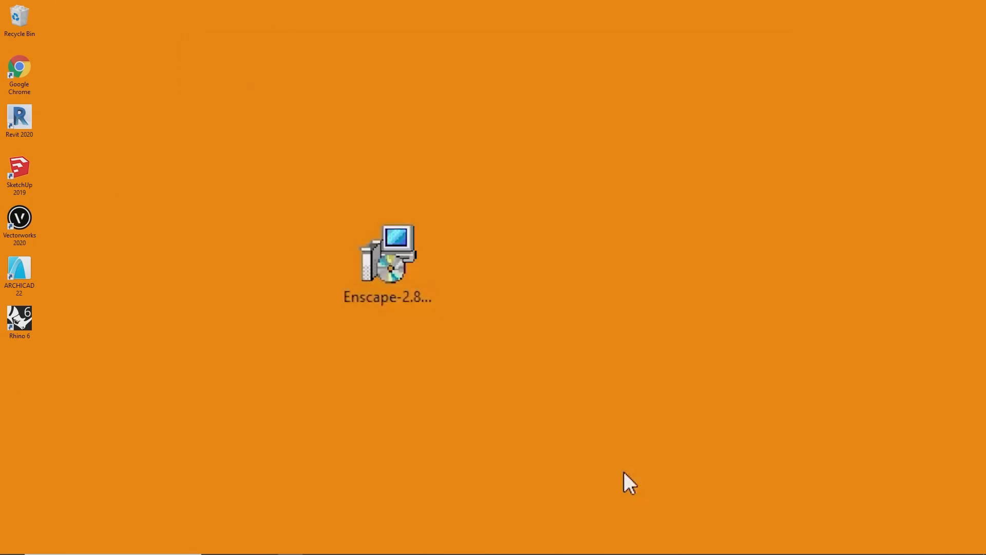
double_click(19, 317)
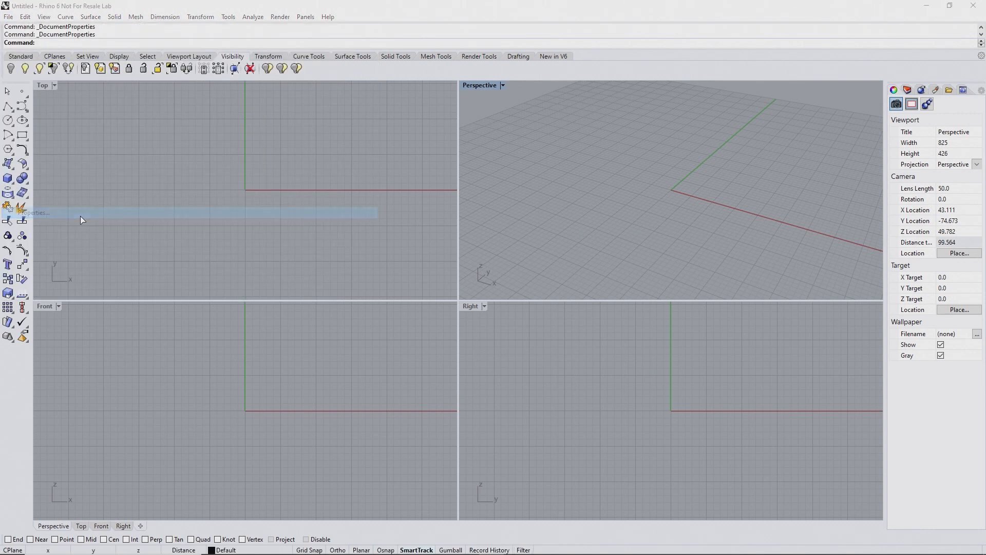
Enable the Enscape and Enscape Capturing toolbars, then start Enscape in a separate window.
click(35, 211)
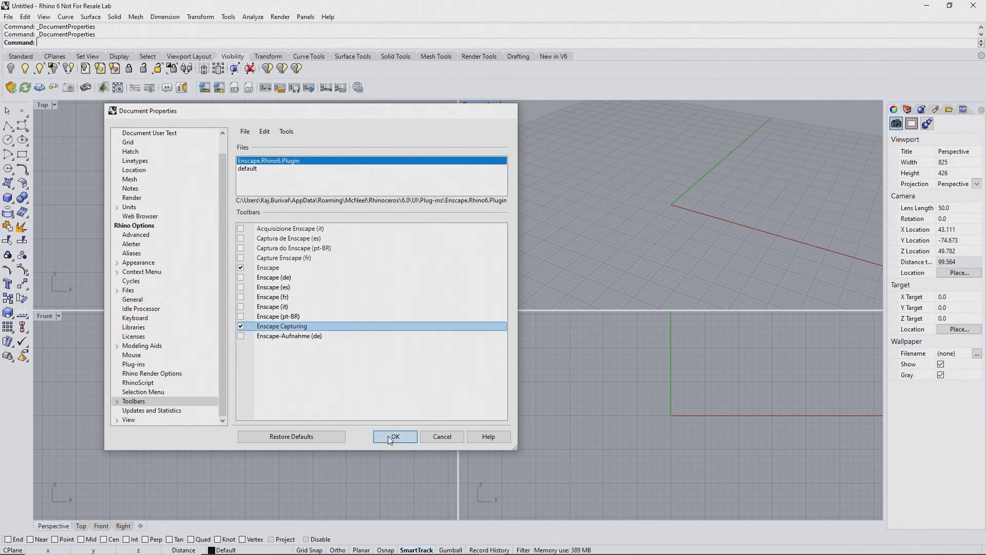
click(394, 437)
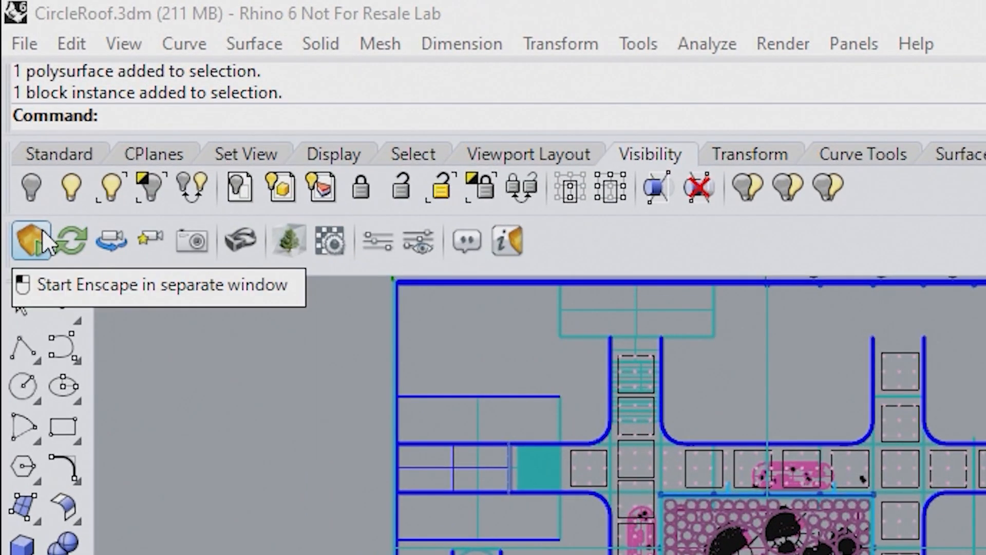
click(29, 239)
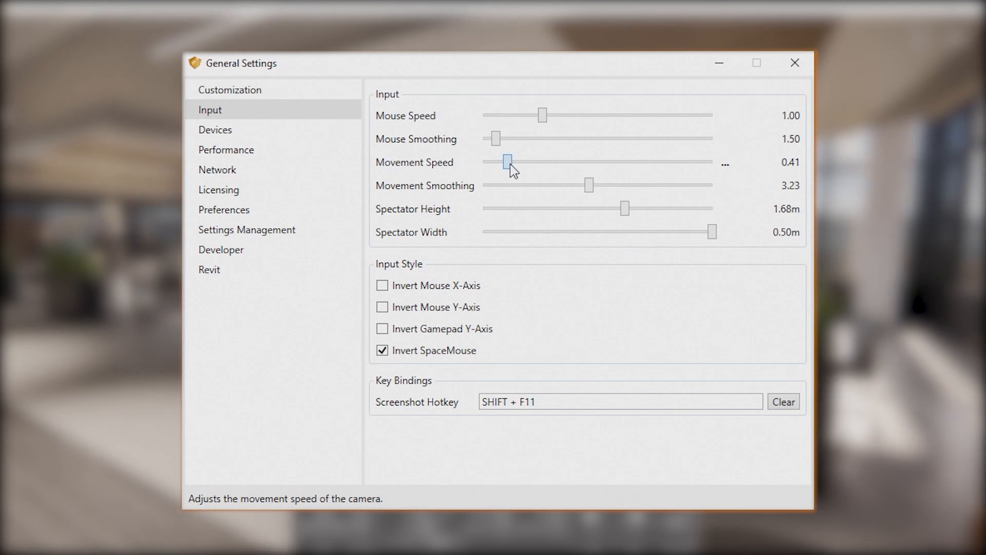
Apply movement speed 0.41 and walk the office scene, toggling between fly and walk modes.
click(794, 63)
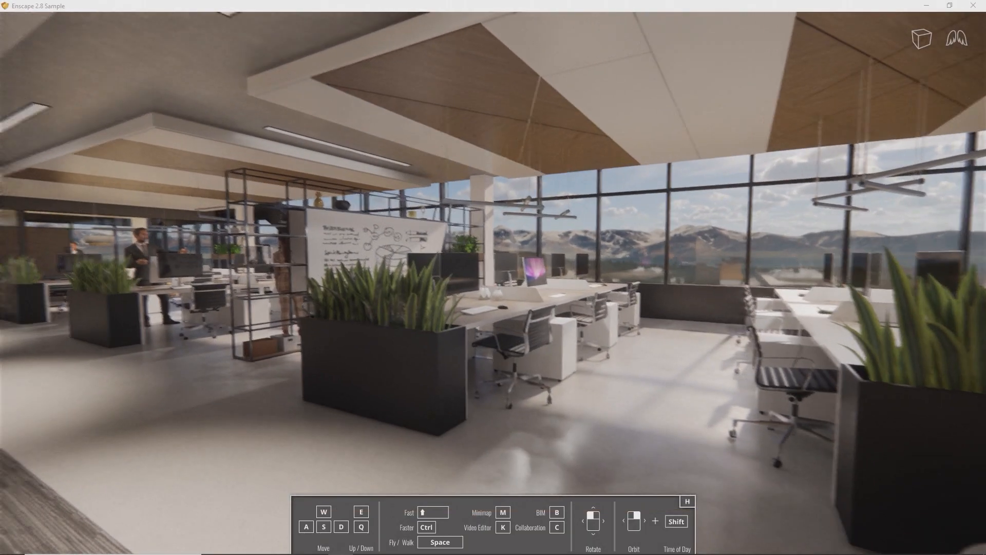
key(space)
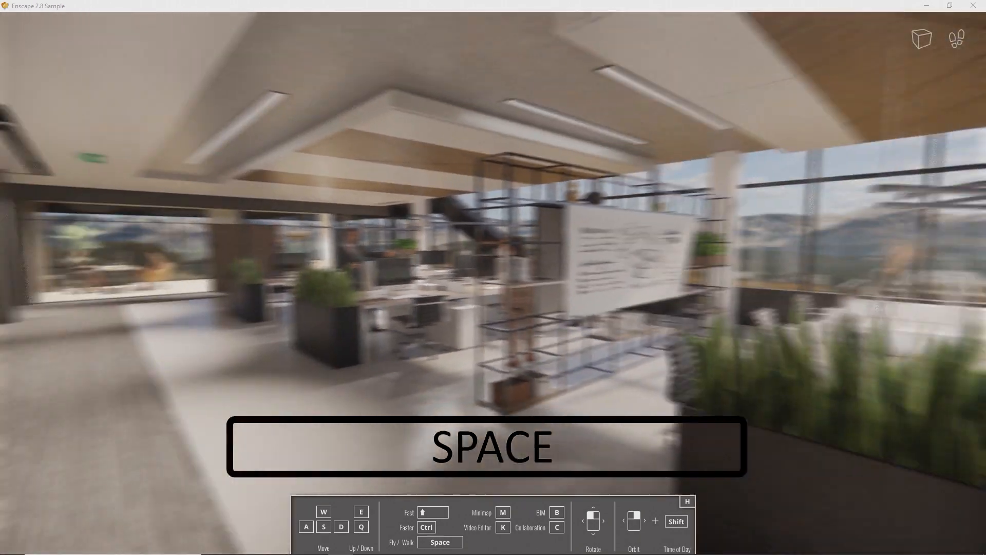
key(space)
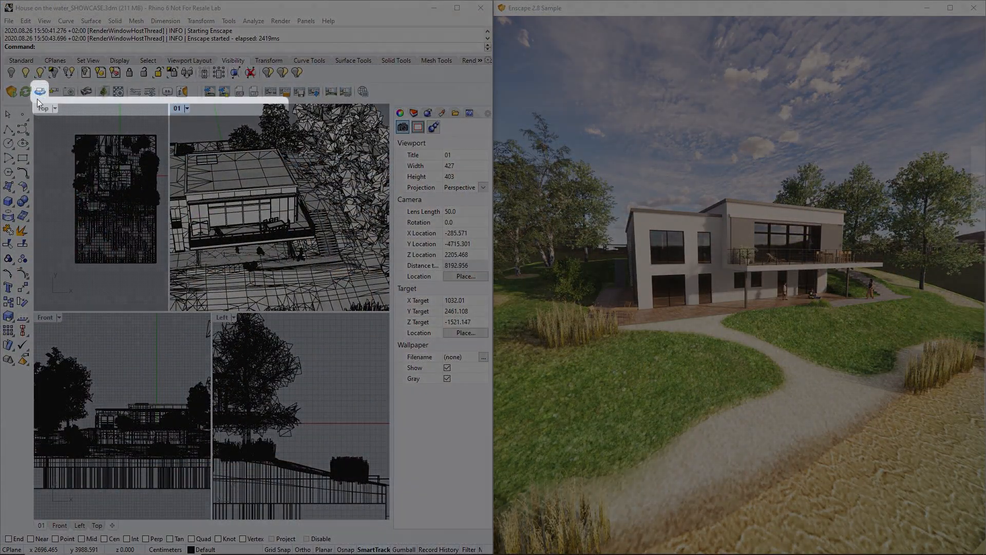
mouse_move(39, 91)
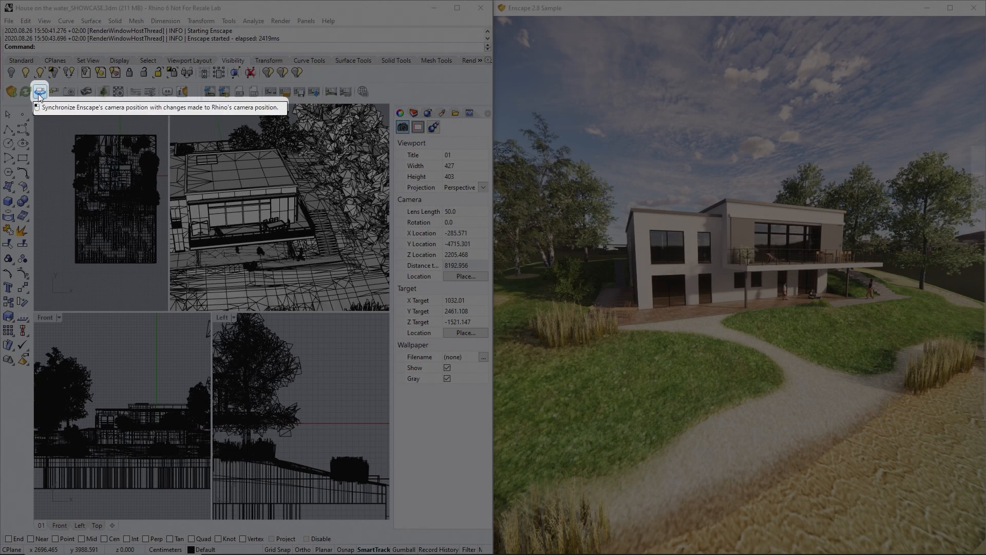
Sync Enscape's camera, jump to Named View 1 and Named View 3, and create a new CAD view.
click(39, 91)
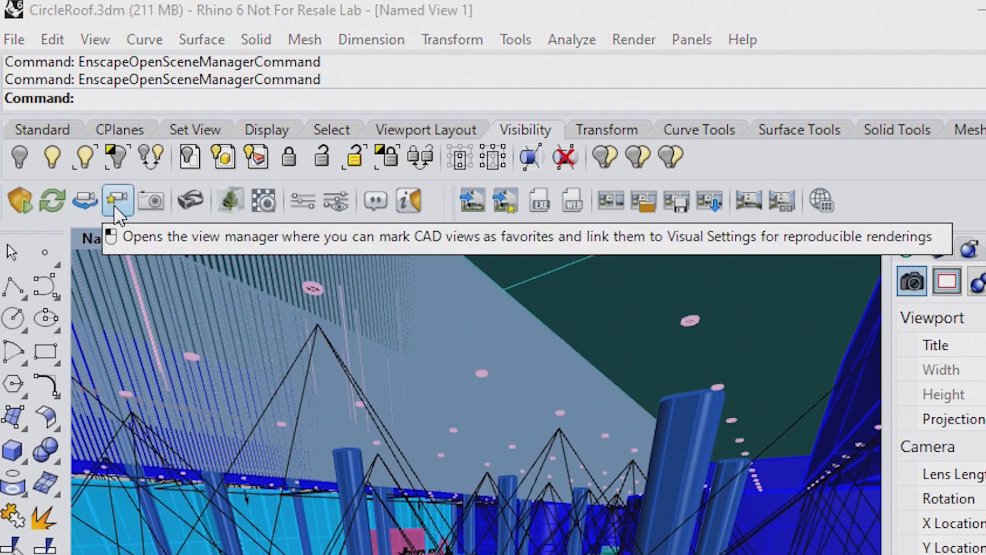
click(117, 200)
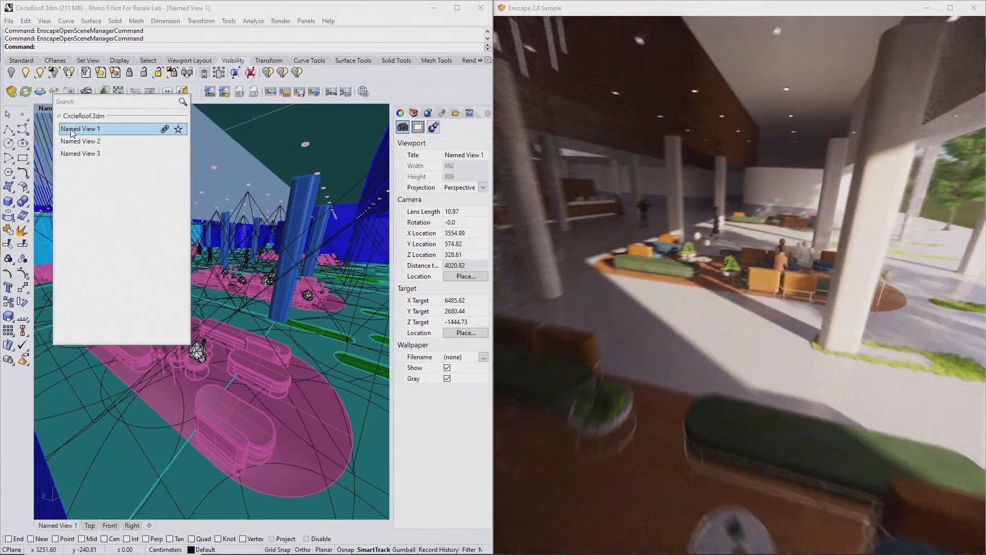
click(80, 153)
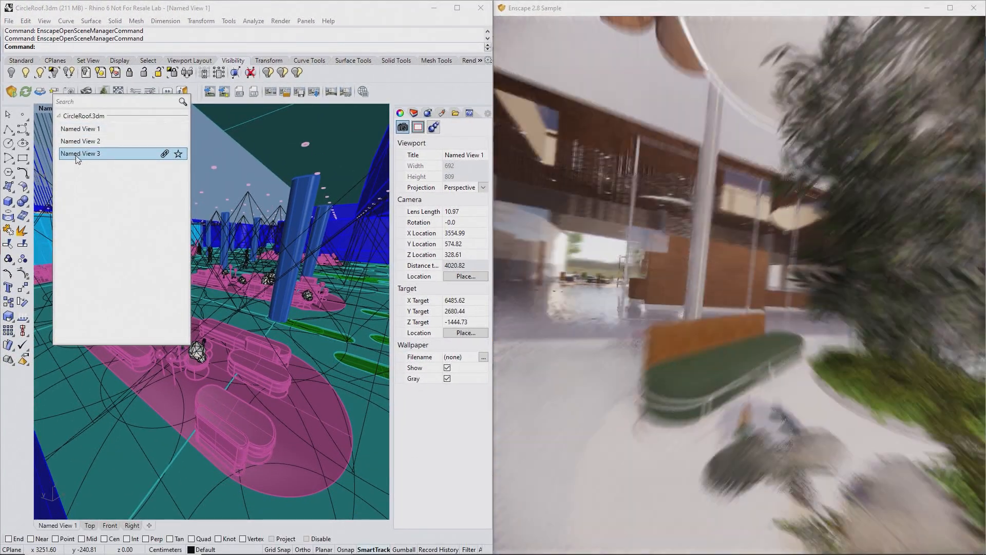
click(80, 141)
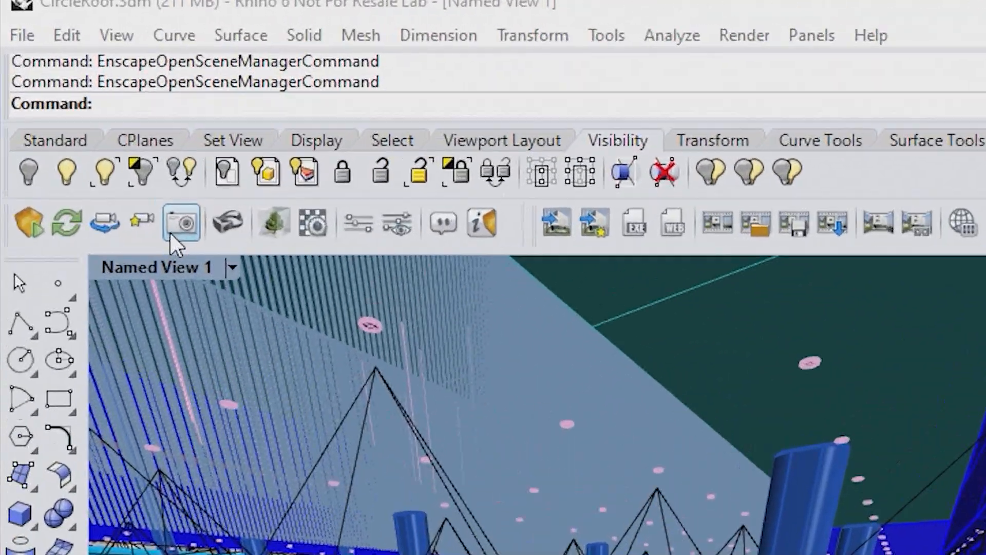
click(180, 222)
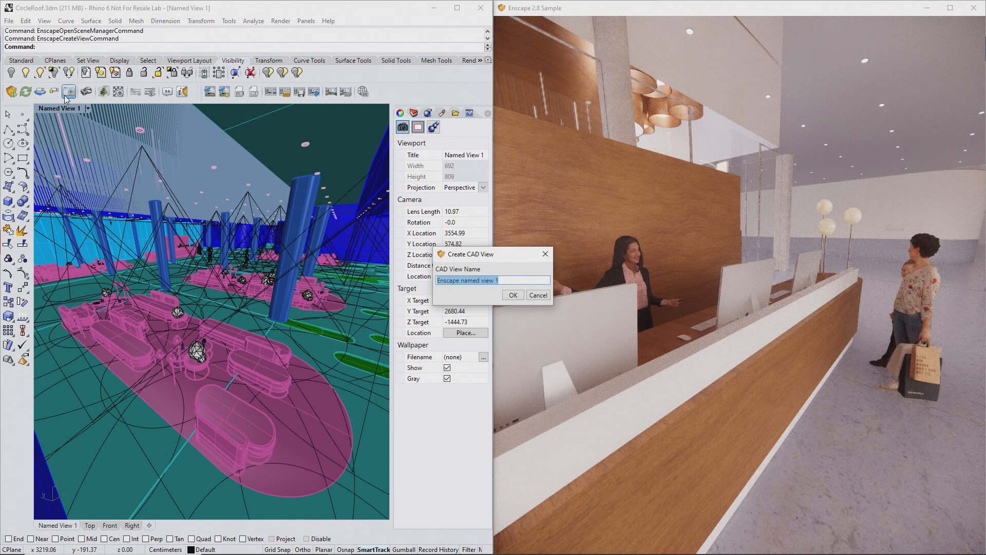
click(512, 295)
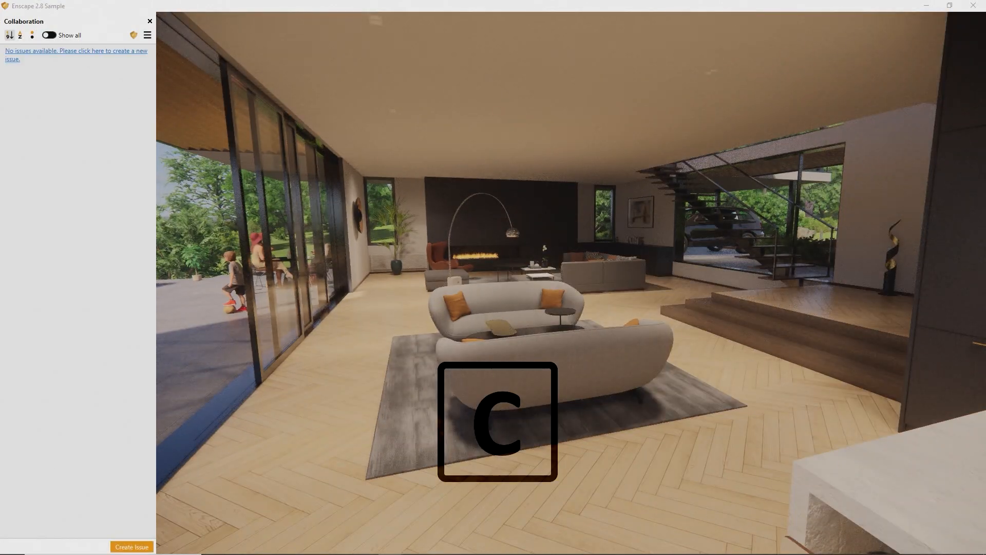
Create a collaboration issue pinned on the sofa via the right-click menu.
key(c)
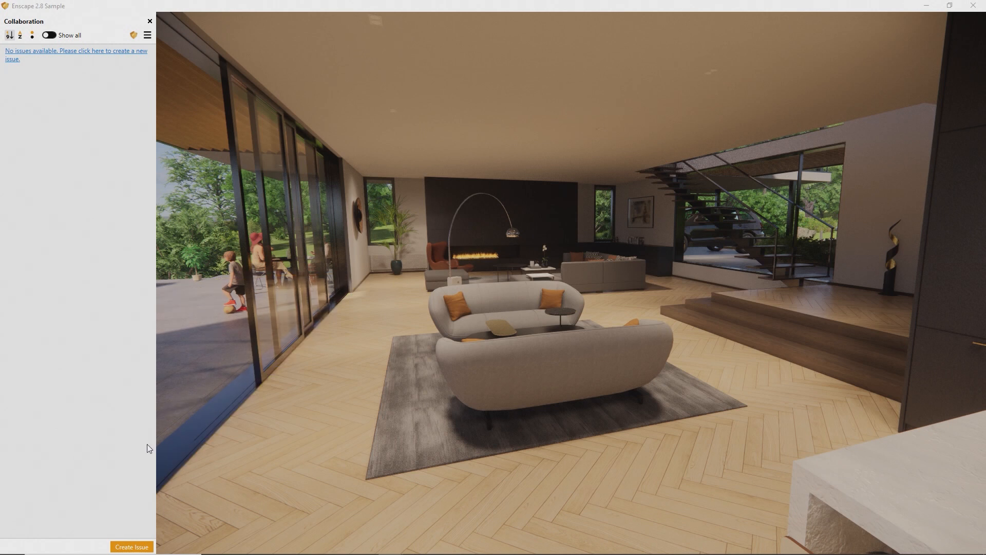
mouse_move(132, 545)
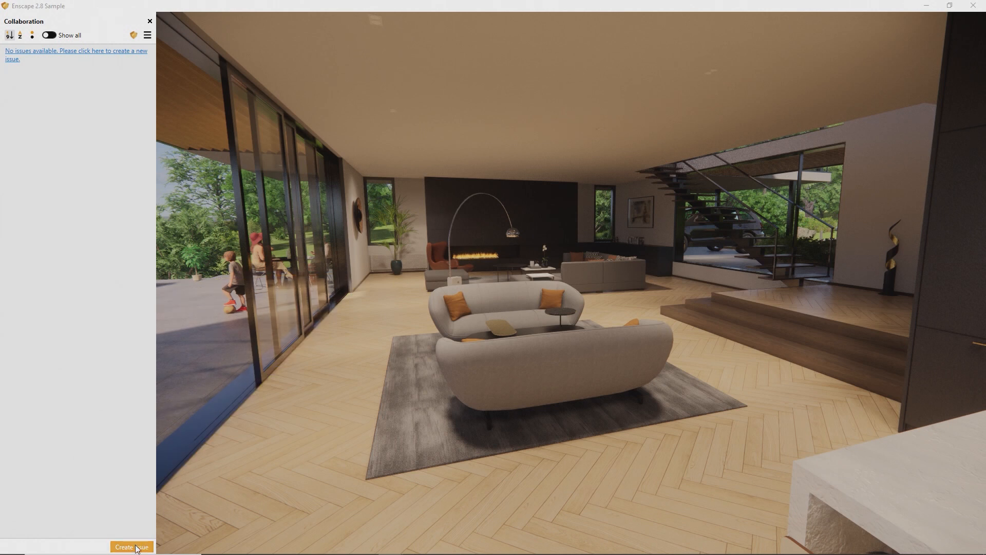
click(131, 546)
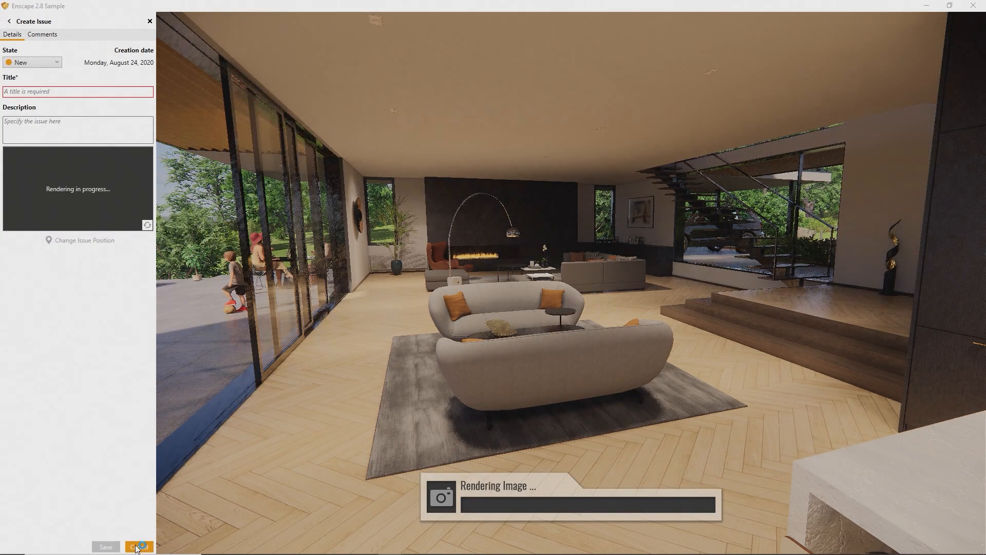
click(139, 545)
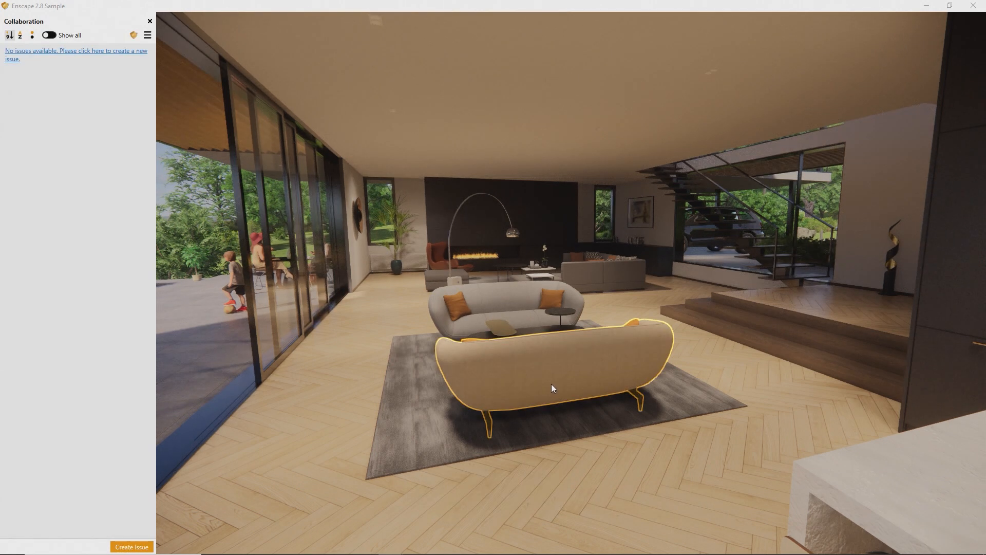
right_click(552, 387)
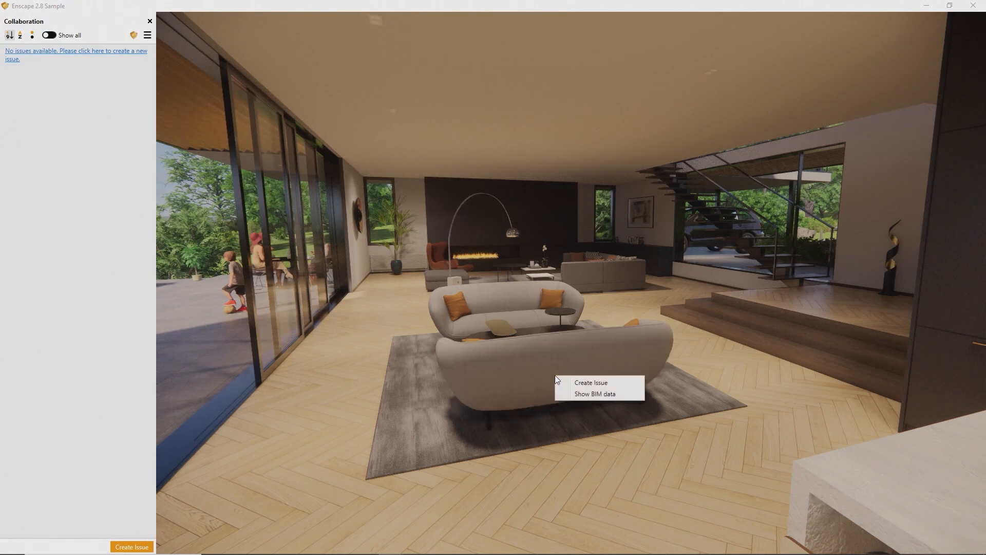
click(590, 382)
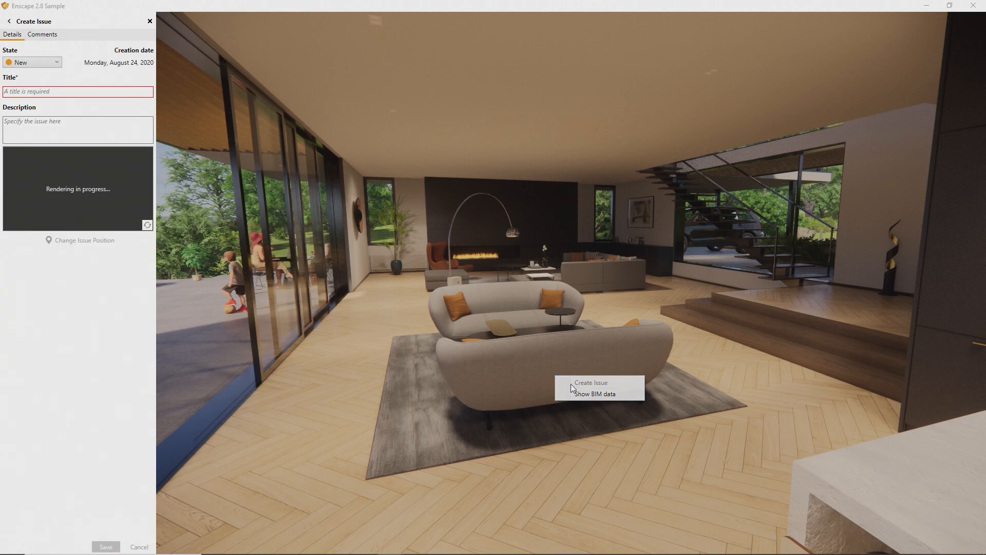
click(590, 382)
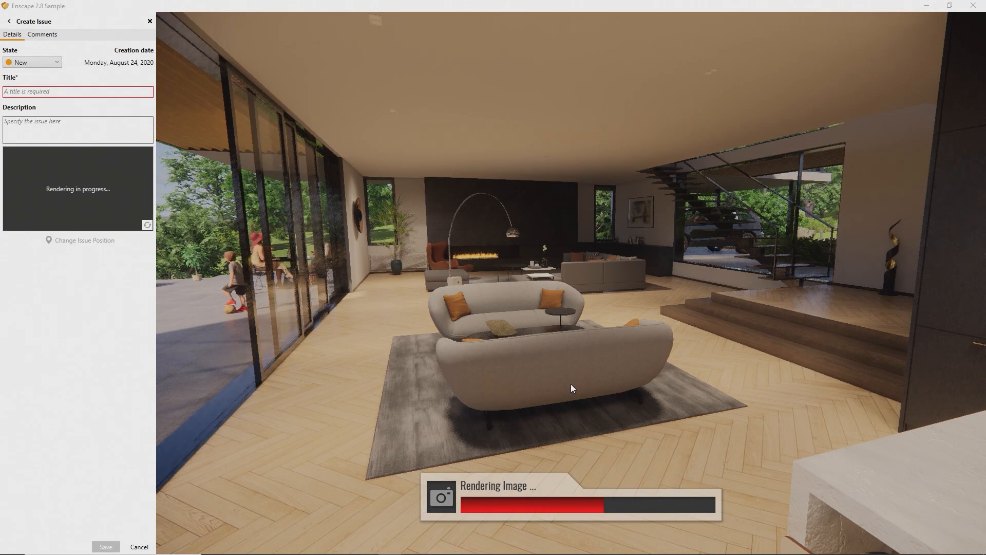
Mark the issue In Progress with a Description, save it, and export all issues to BCF.
click(32, 61)
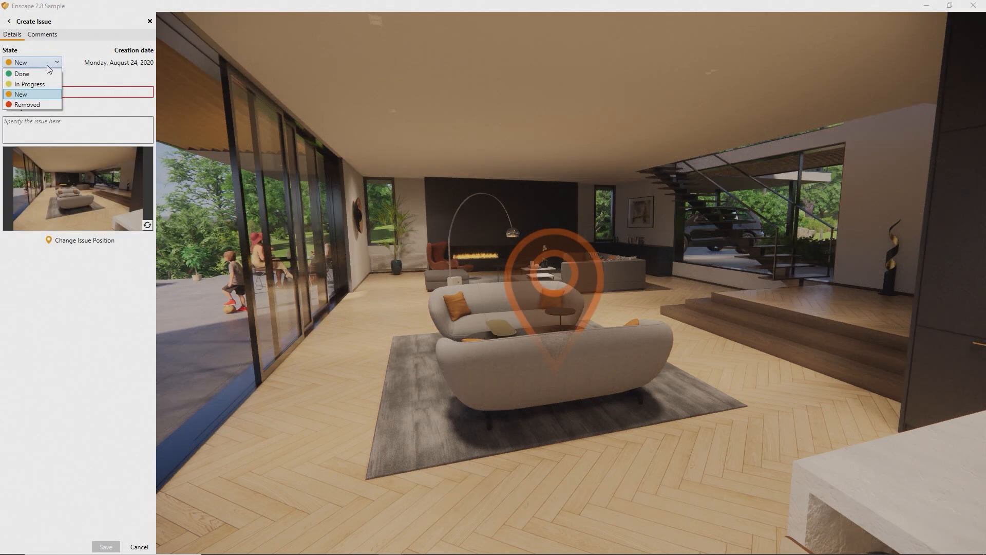
click(29, 84)
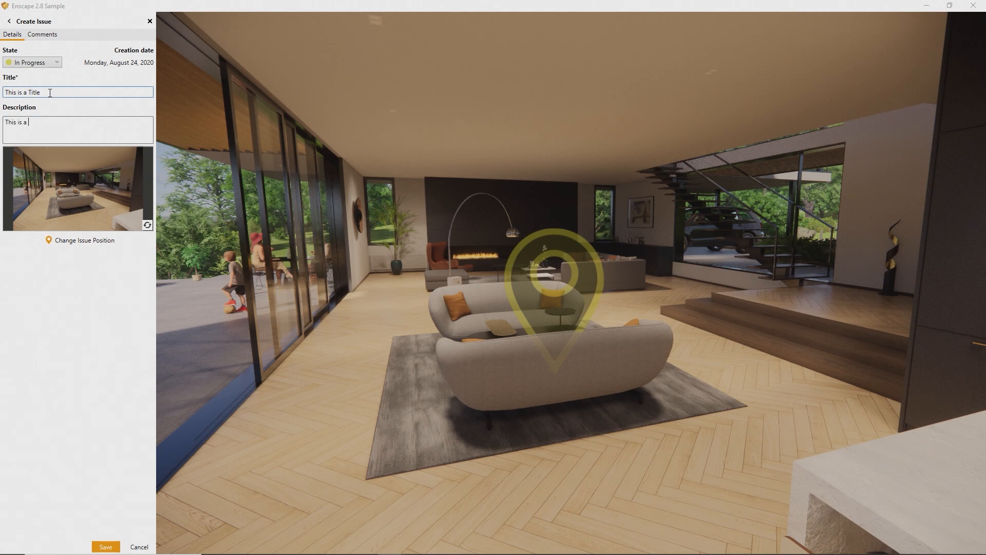
text(Description)
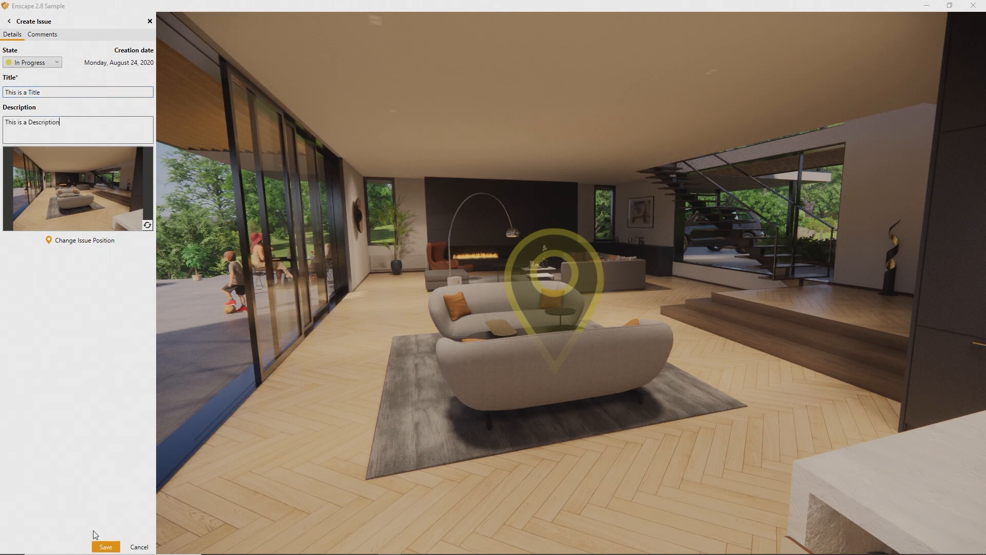
click(105, 546)
text(This is a)
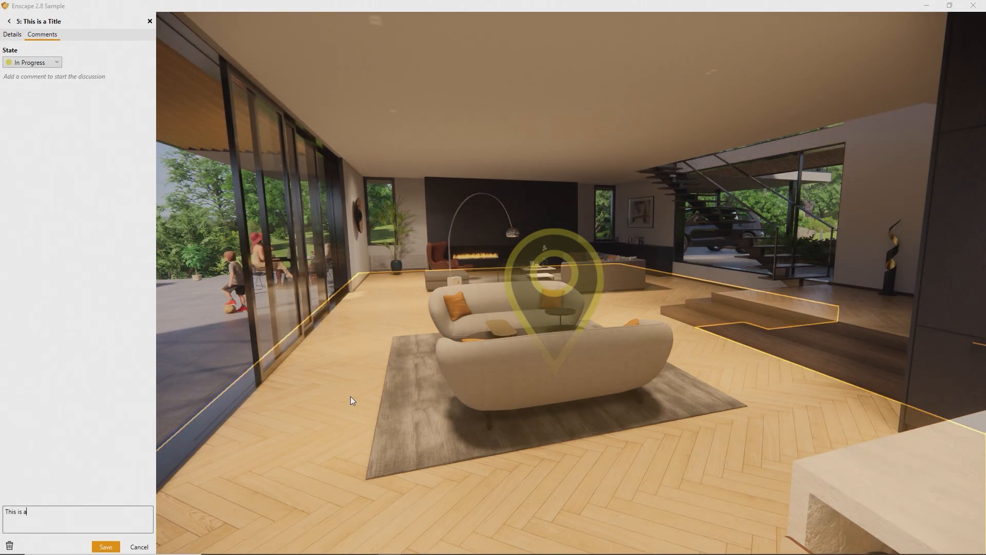
click(105, 546)
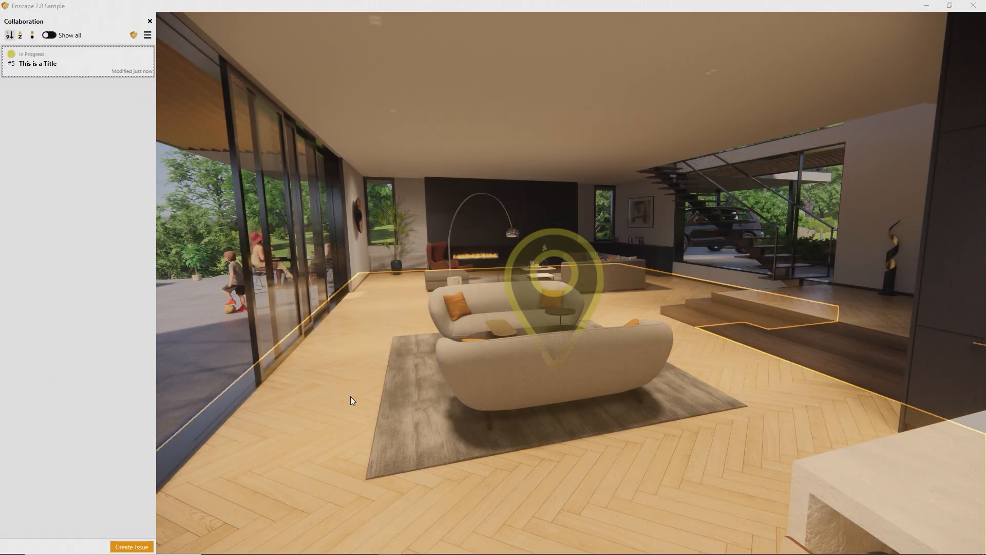
click(147, 35)
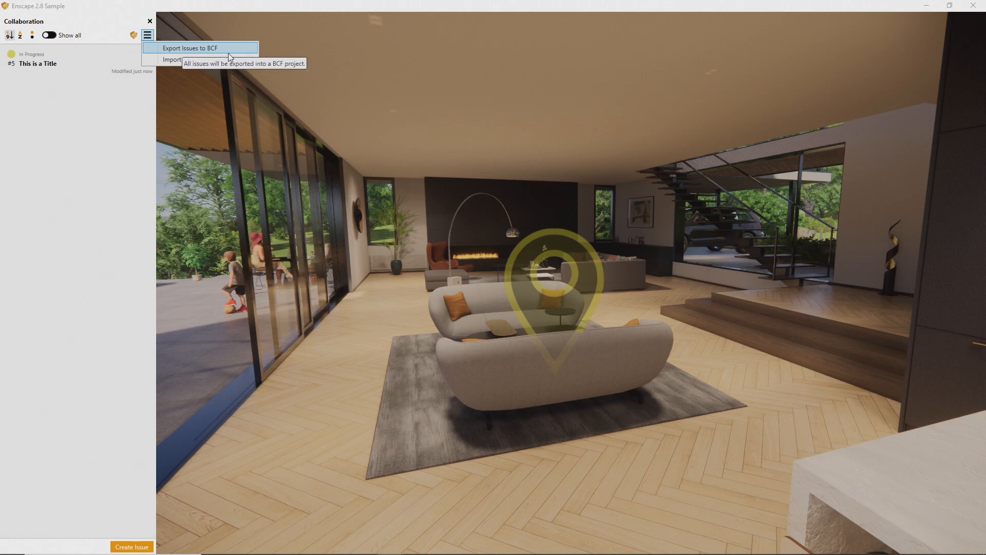
click(190, 48)
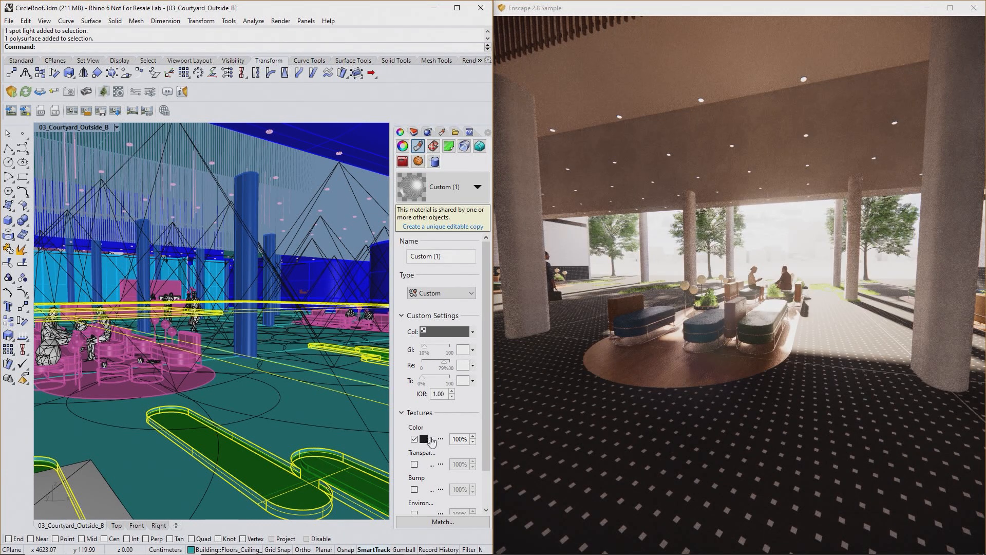
Check the colour texture's mapping with Repeat 0.2, then set another material's type to Plastic.
click(425, 439)
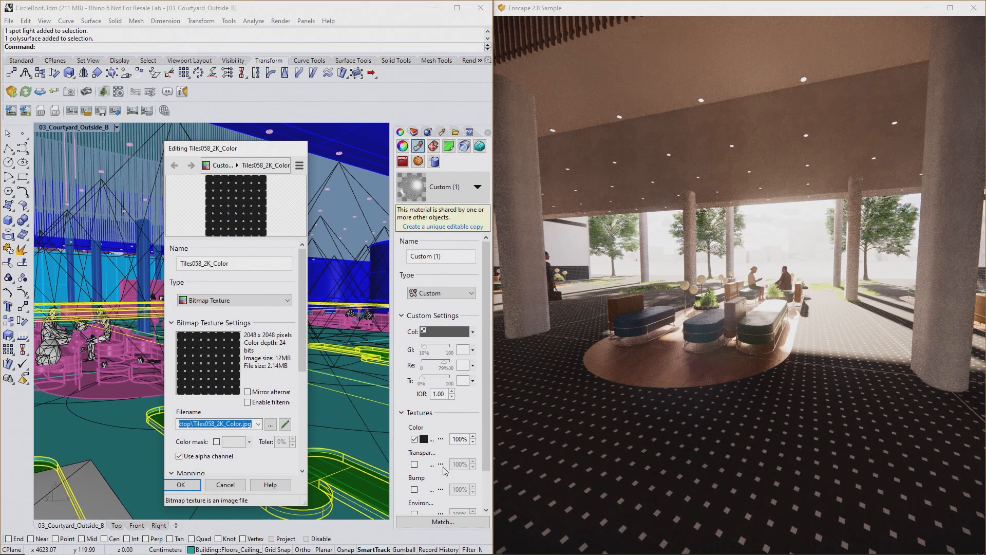
scroll(down, 3)
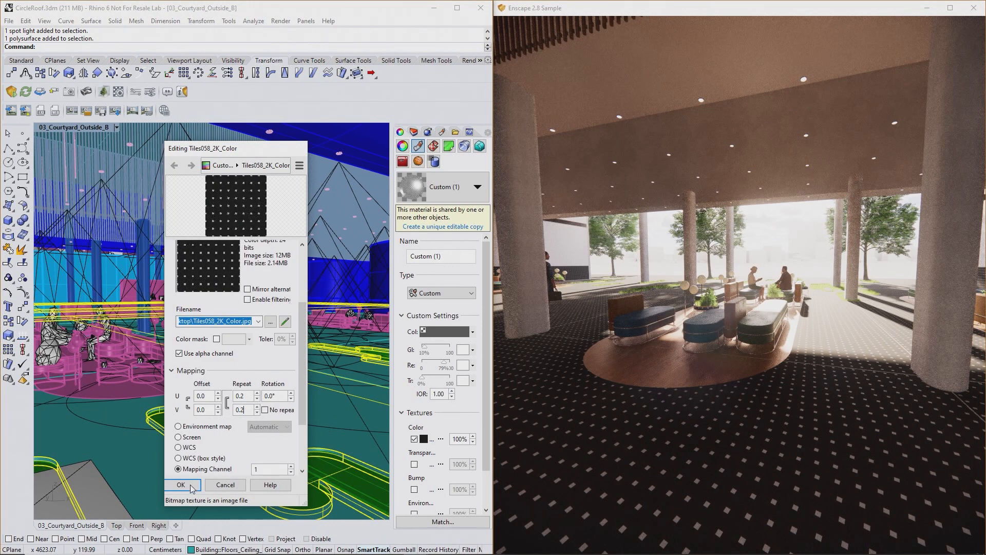
click(181, 484)
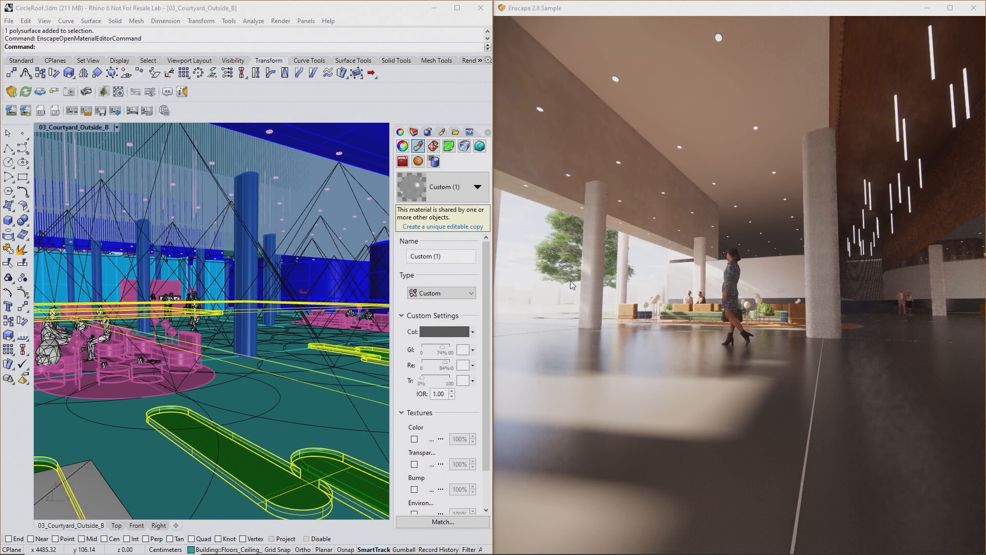
click(469, 293)
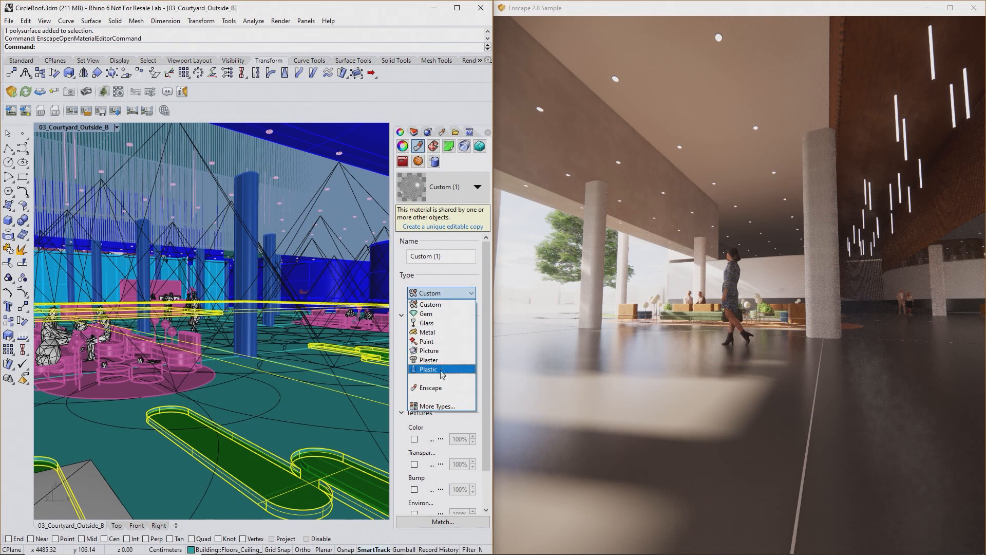
click(430, 387)
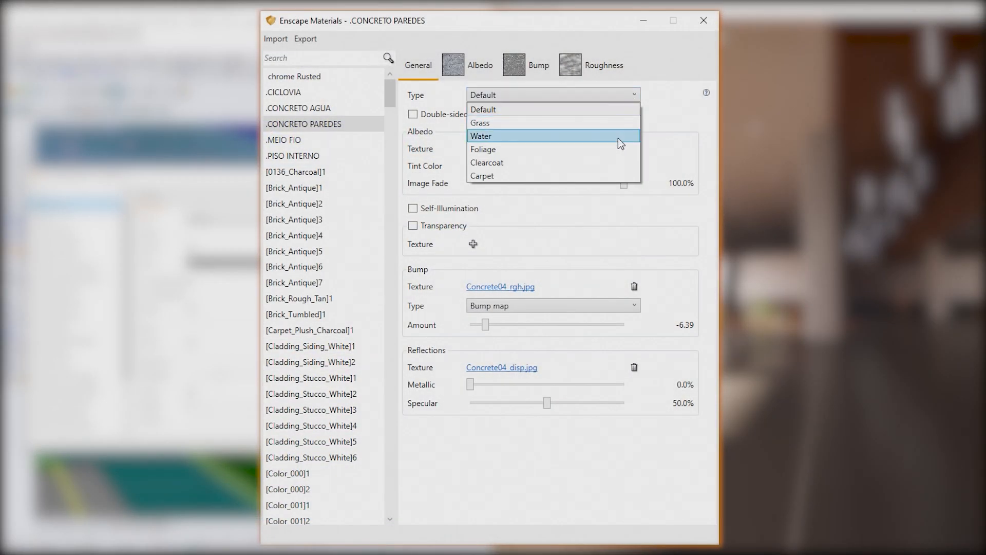
Choose Water as the type for the .CONCRETO PAREDES material.
click(482, 136)
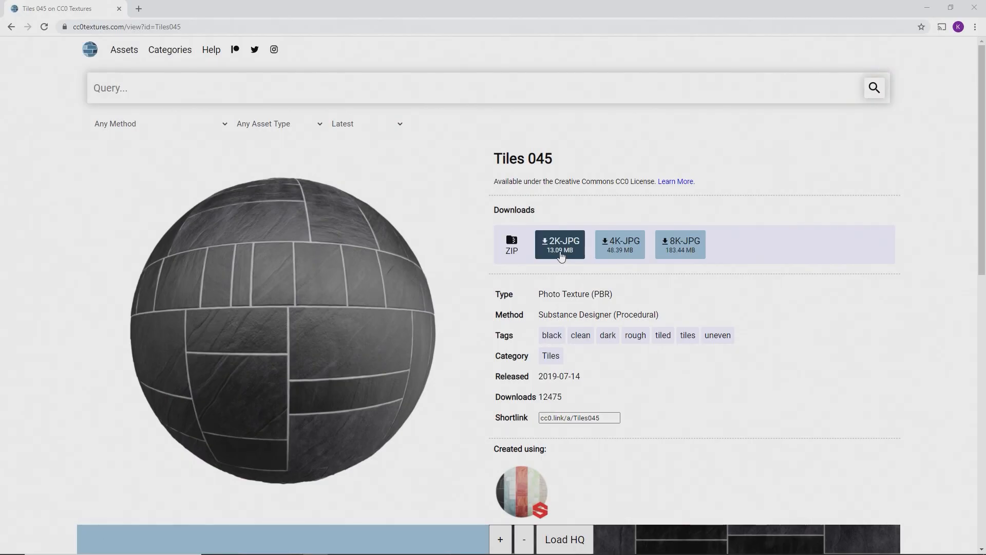
Download the Tiles 045 2K-JPG set and open the zip archive.
click(558, 245)
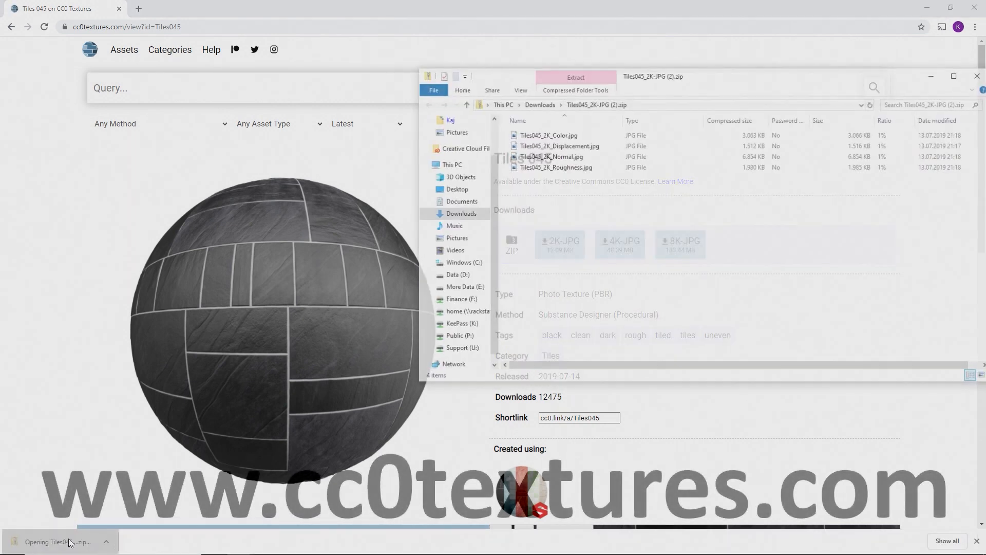
click(545, 133)
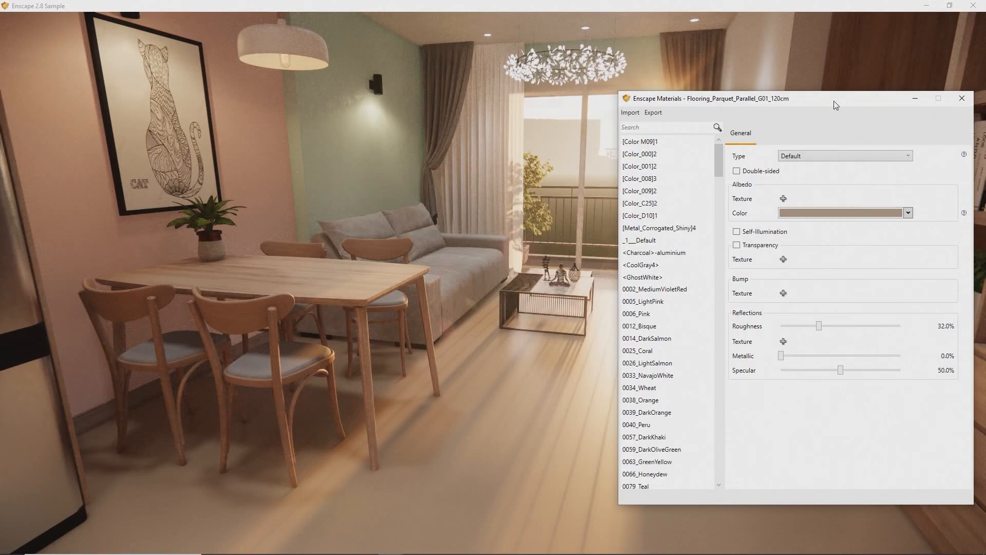
mouse_move(784, 198)
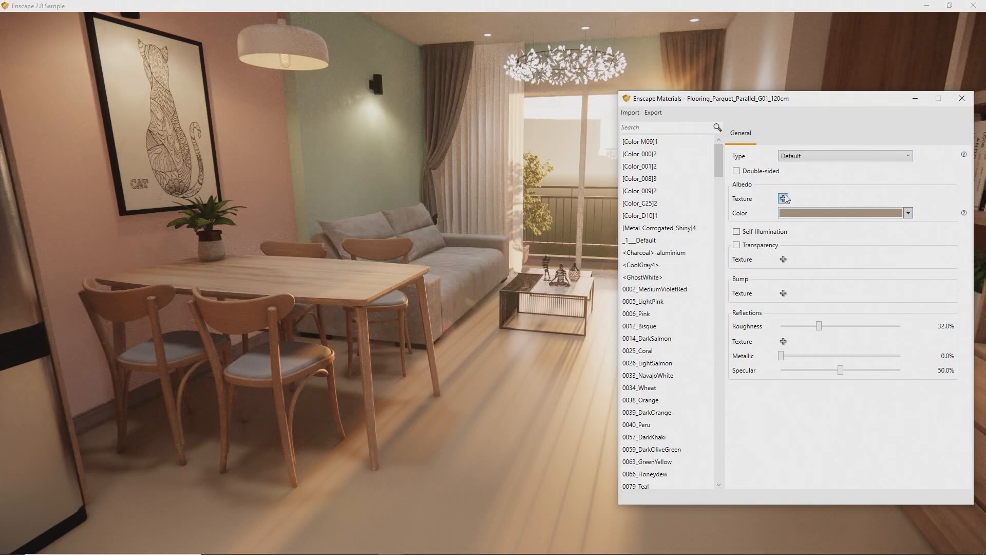
Load Tiles045_2K_Color.jpg as the albedo texture with explicit size 0.2 m by 0.2 m.
click(784, 199)
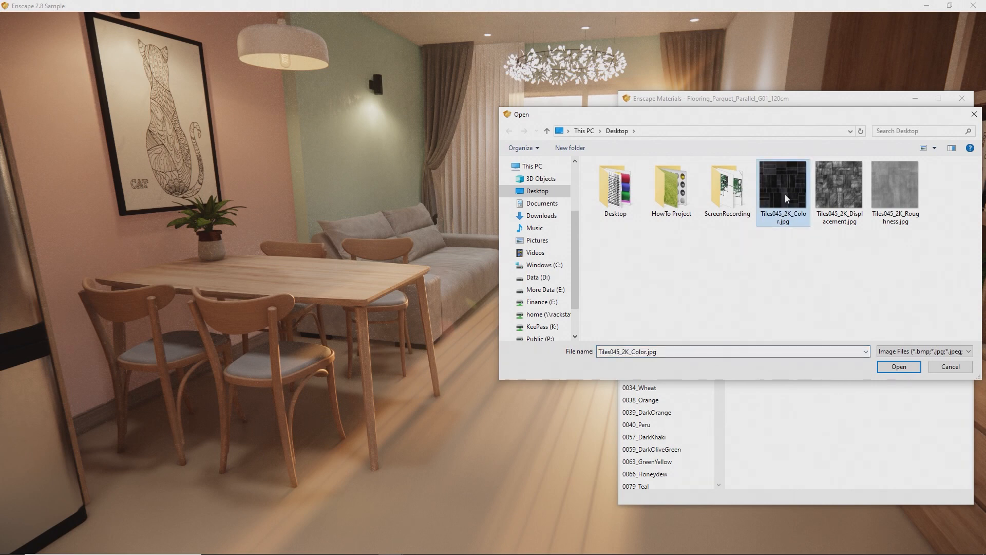
click(898, 367)
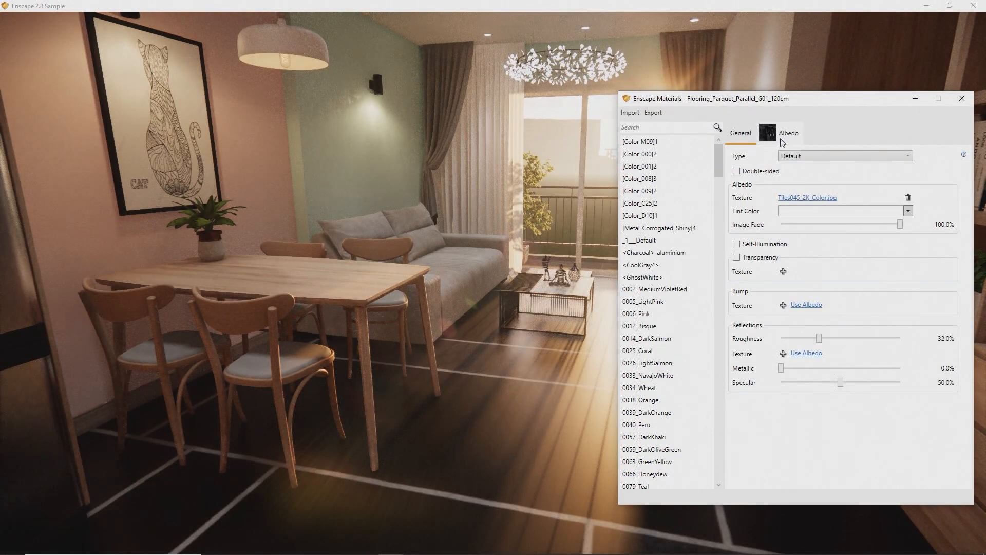
click(789, 132)
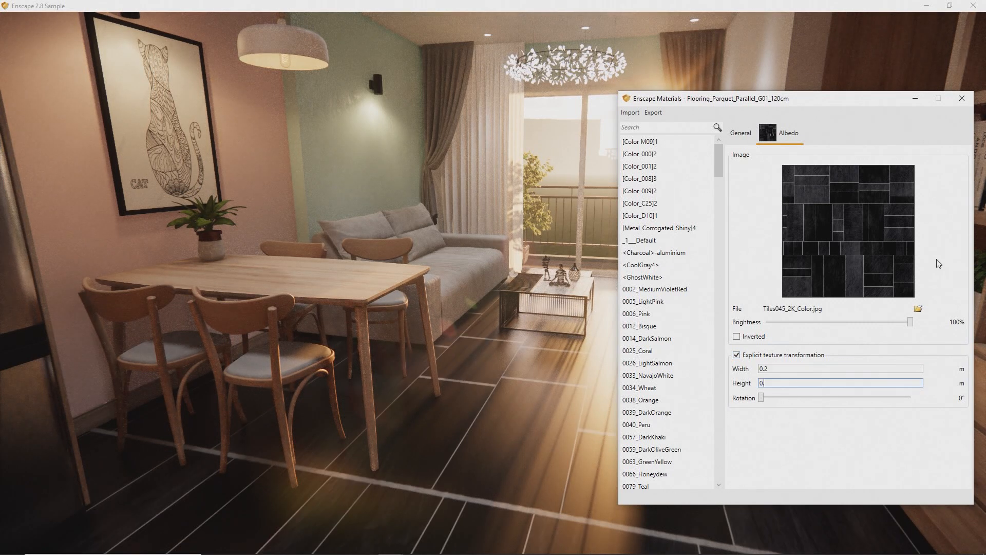
text(0.2)
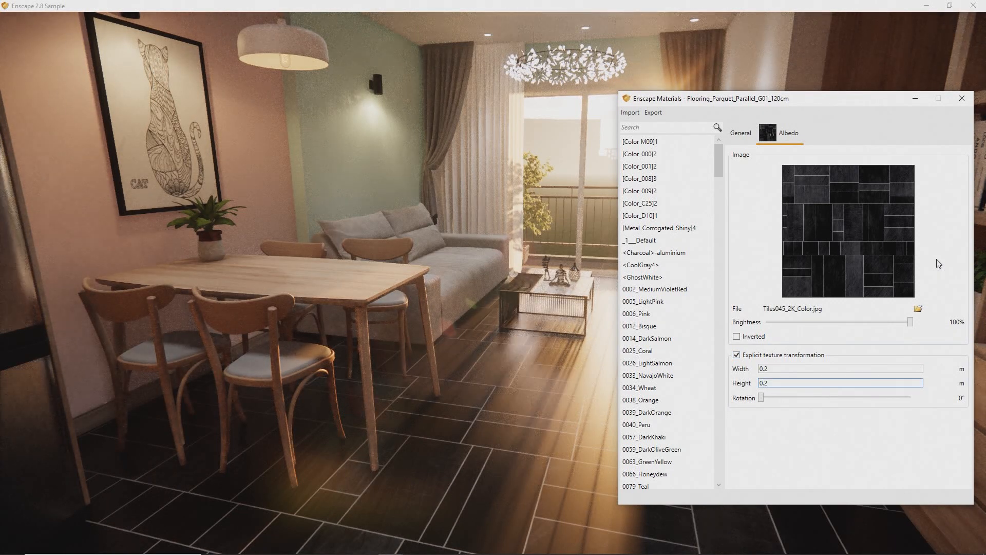
Add a bump texture and load Tiles045_2K_Roughness.jpg as the floor's roughness map.
click(741, 133)
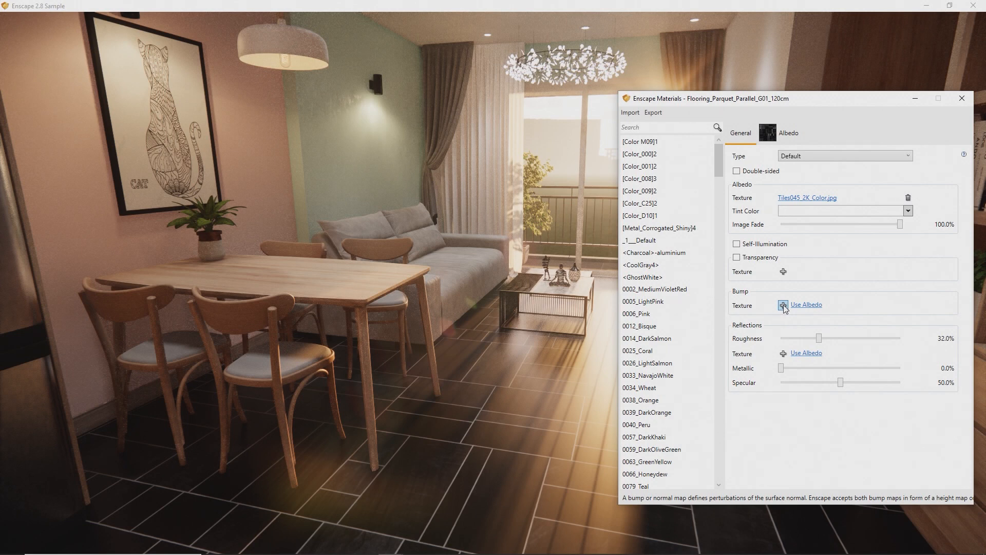
click(783, 306)
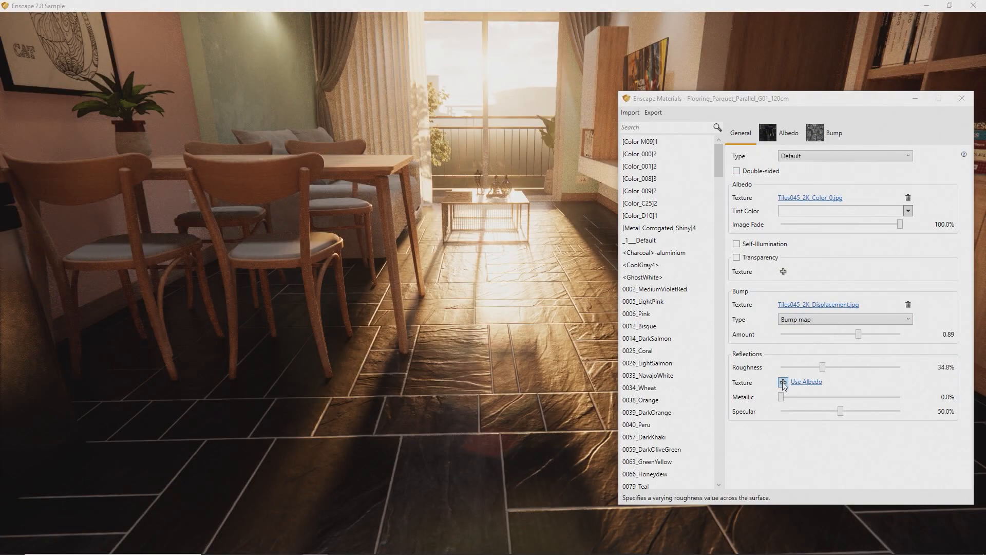
click(784, 383)
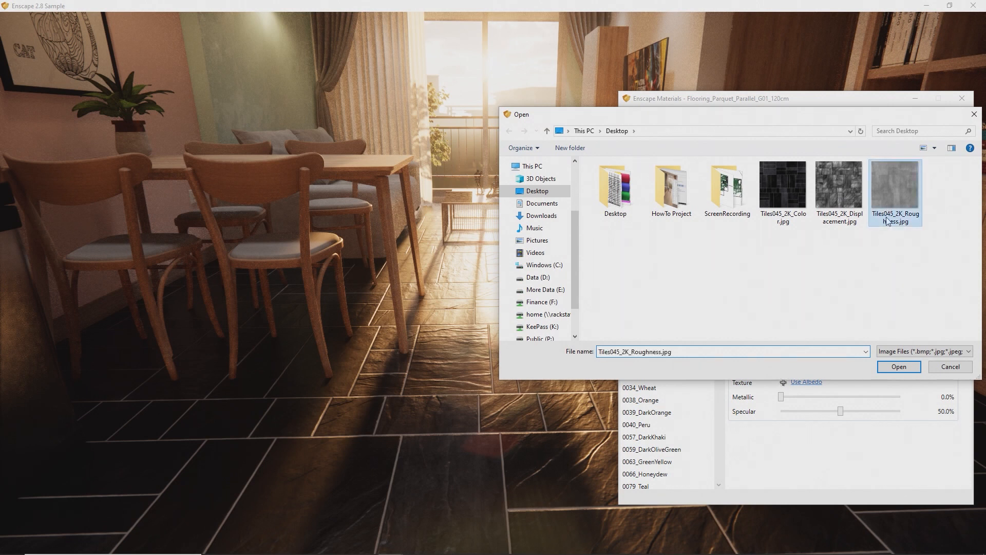
click(898, 366)
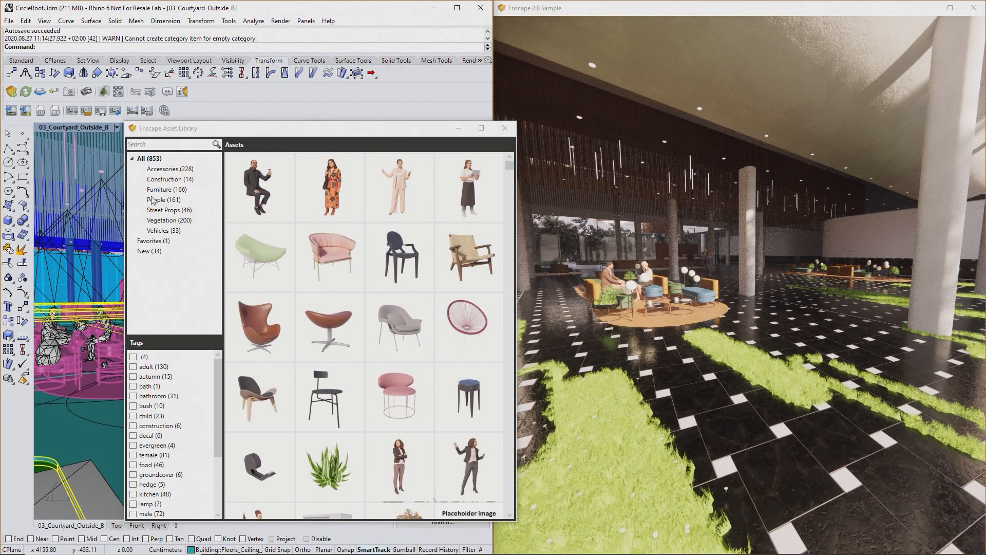
Filter the Asset Library to the People category to find the standing woman.
click(155, 199)
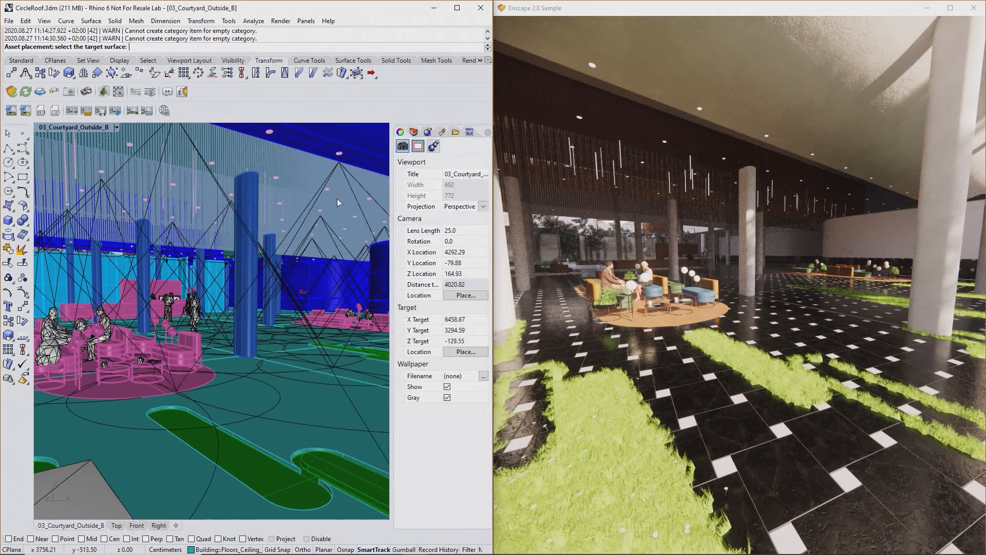
mouse_move(244, 421)
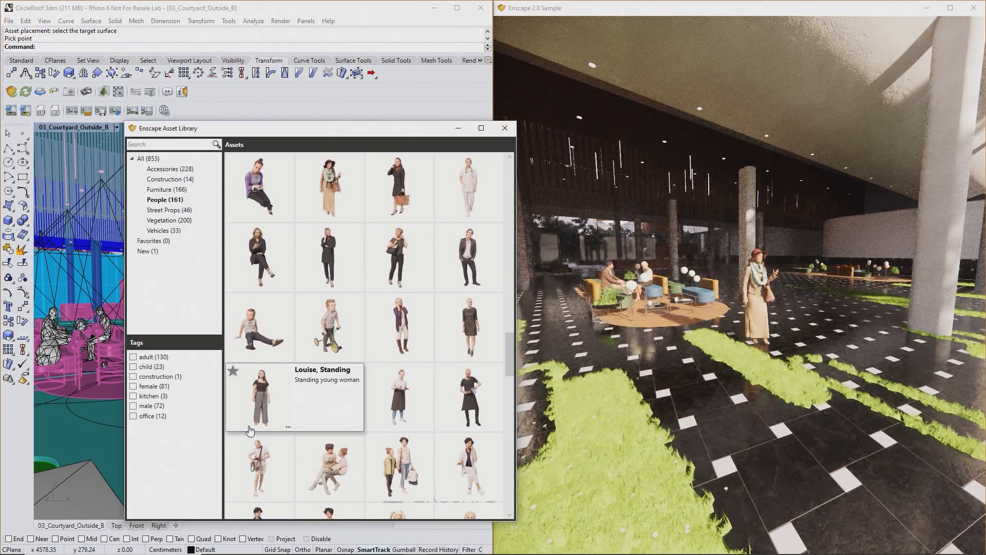
mouse_move(329, 327)
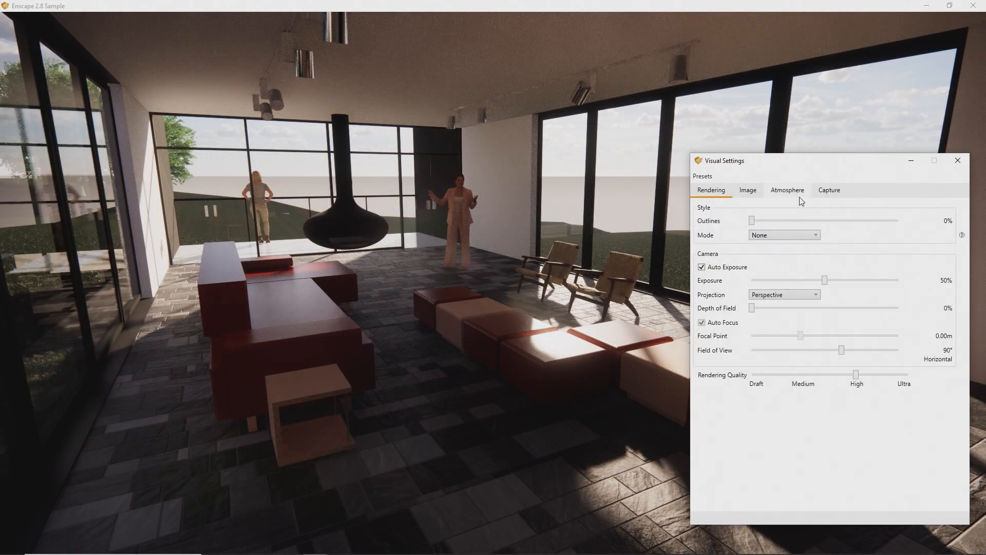
Set the Atmosphere horizon source to Forest and review the image adjustments.
click(787, 190)
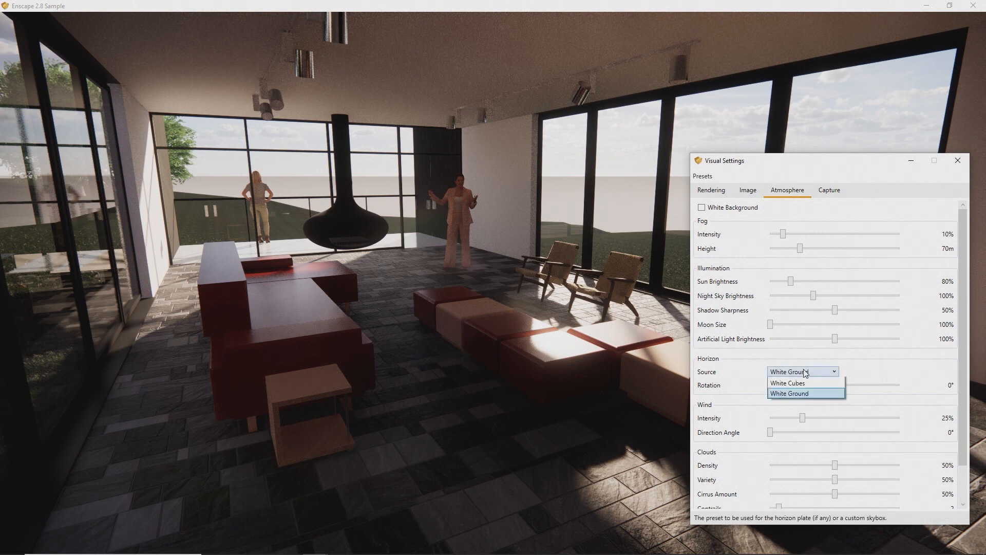
click(803, 370)
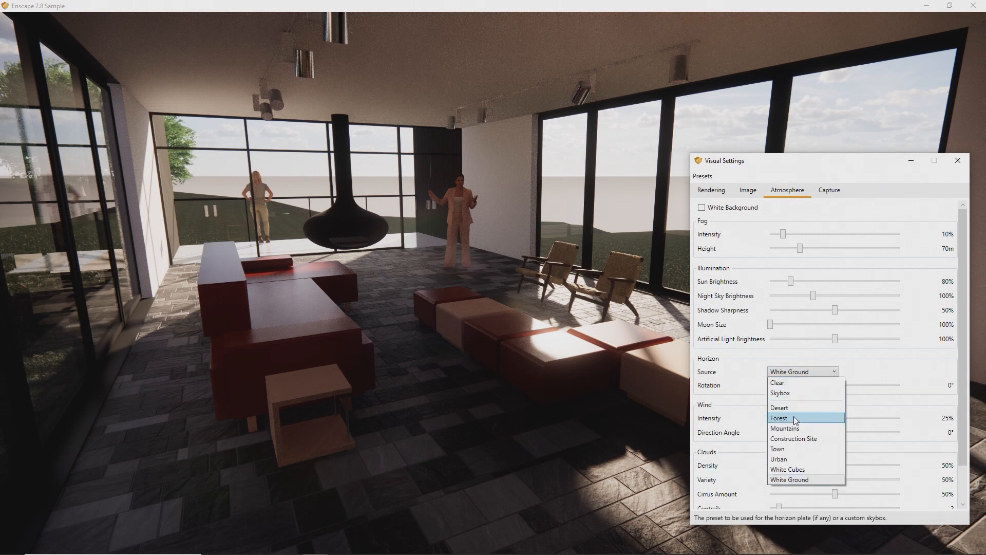
click(780, 419)
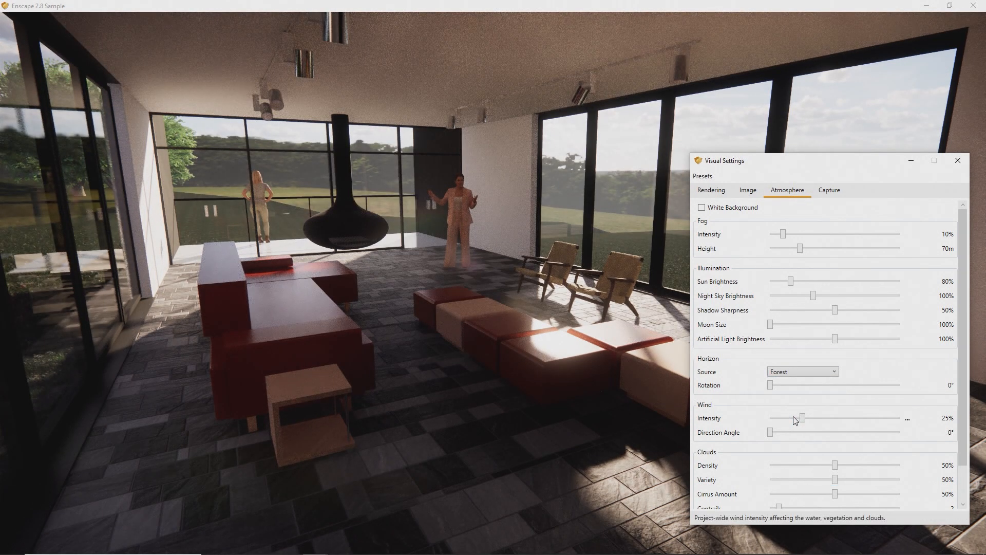
click(747, 190)
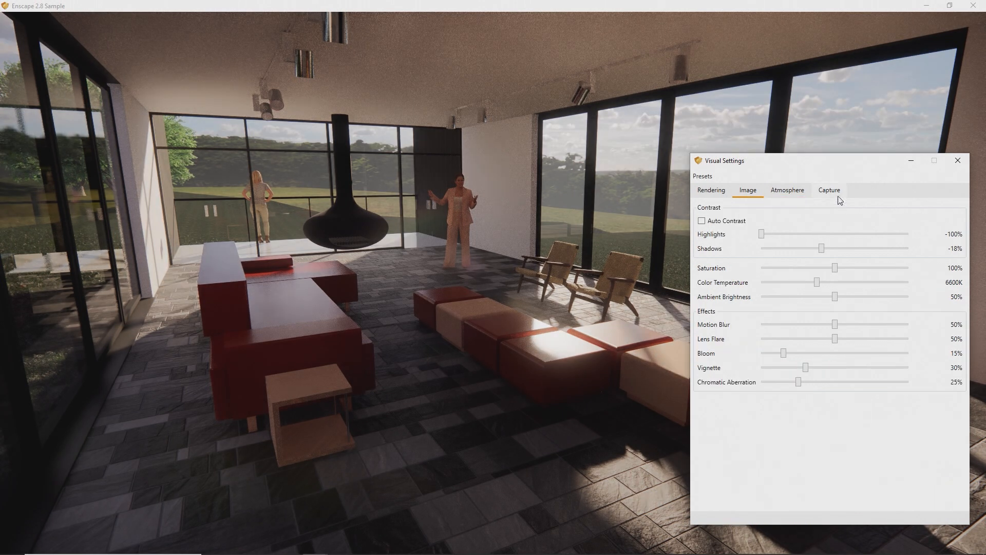
Choose a higher capture resolution, then adjust the rendering focus for depth of field.
click(829, 190)
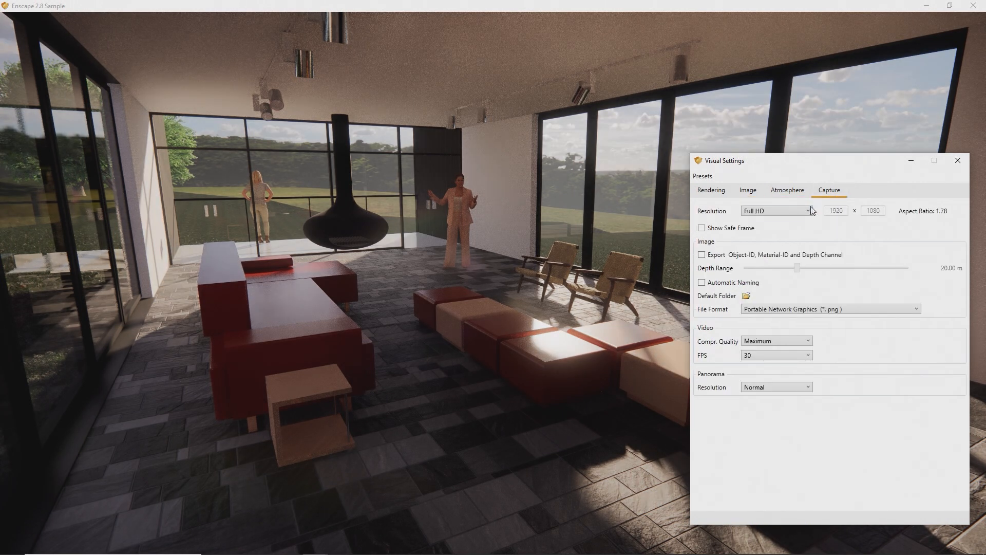
click(807, 210)
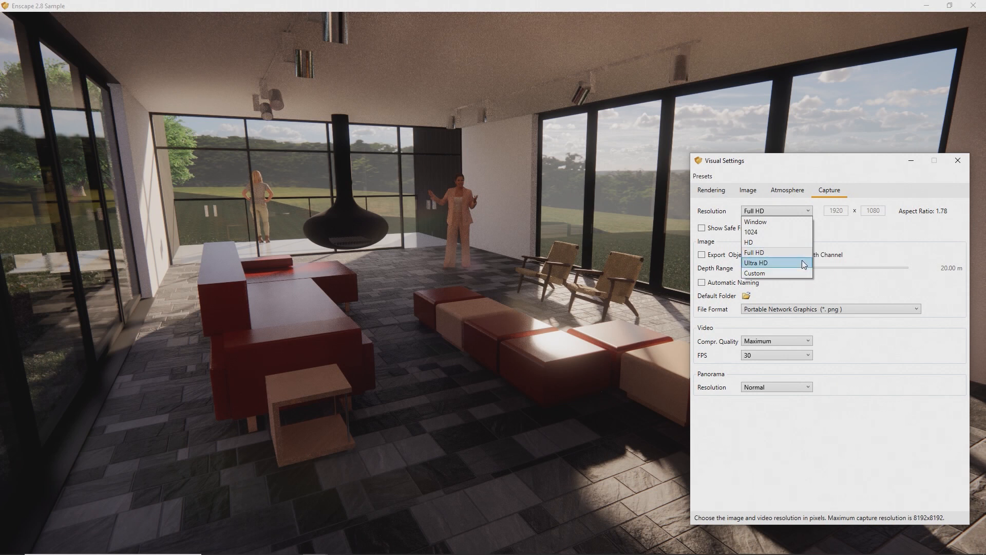
click(747, 190)
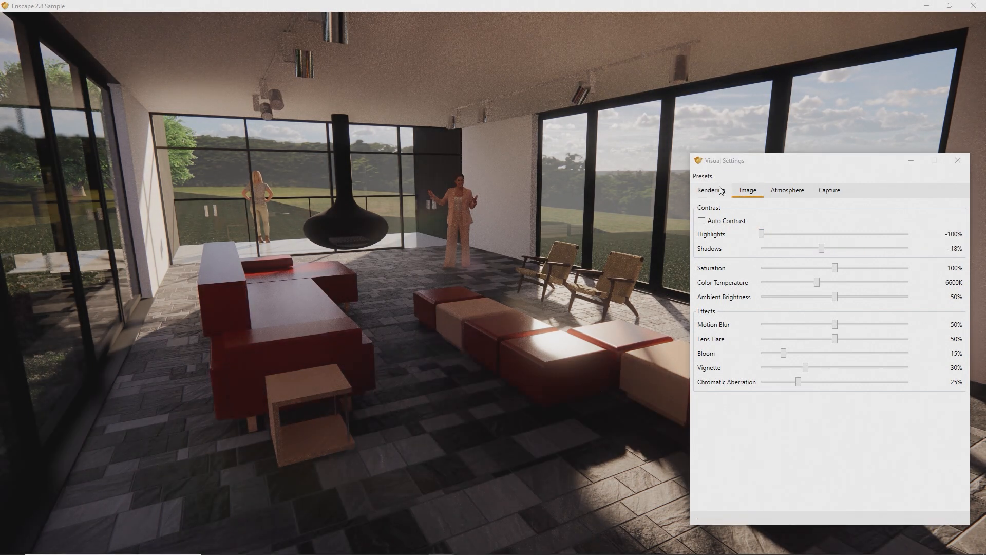
click(711, 190)
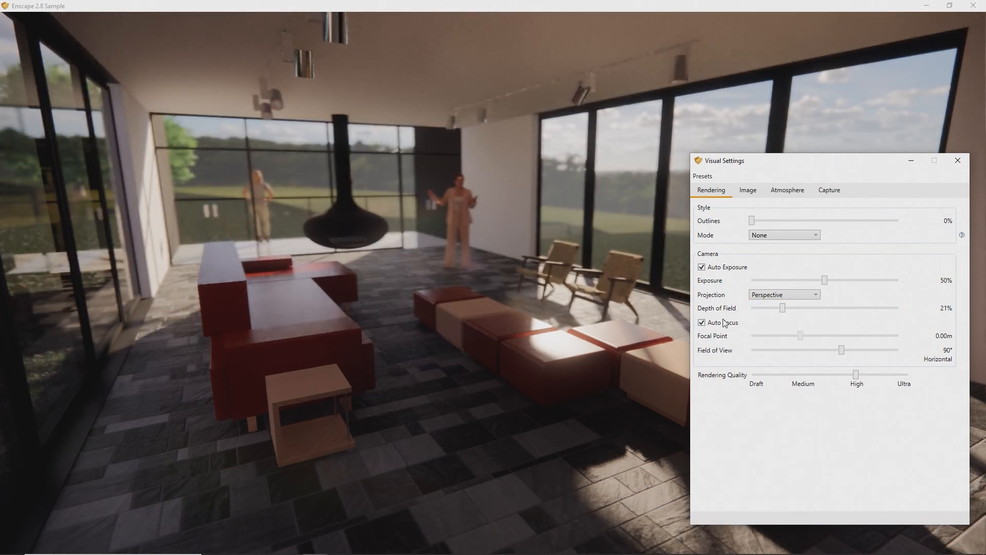
click(700, 322)
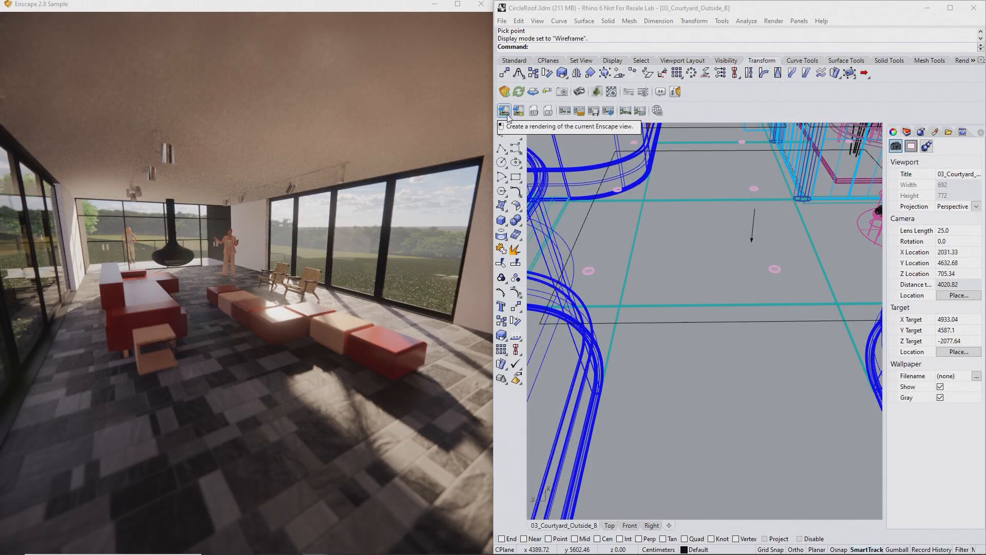
Render an image of the current lounge view with the Enscape screenshot button.
click(505, 110)
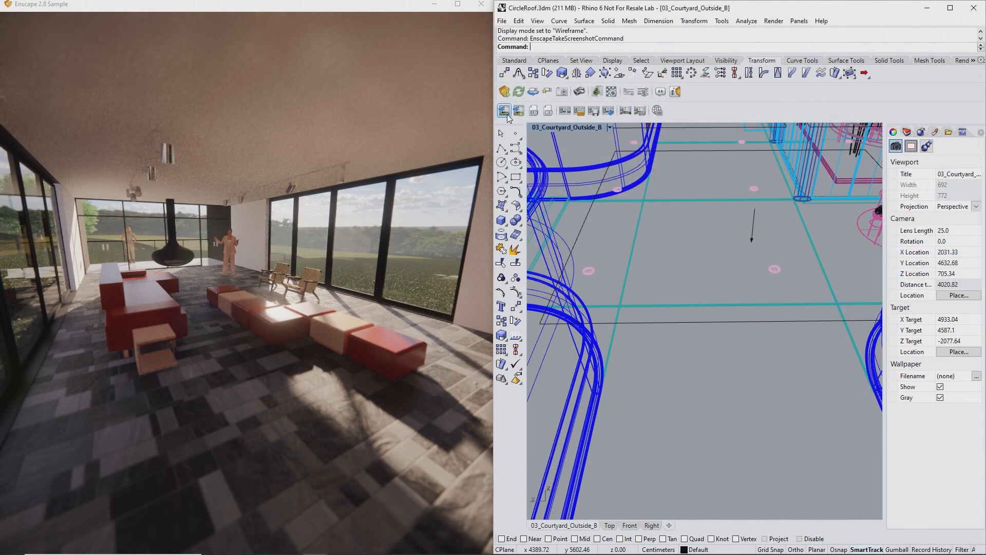
click(504, 110)
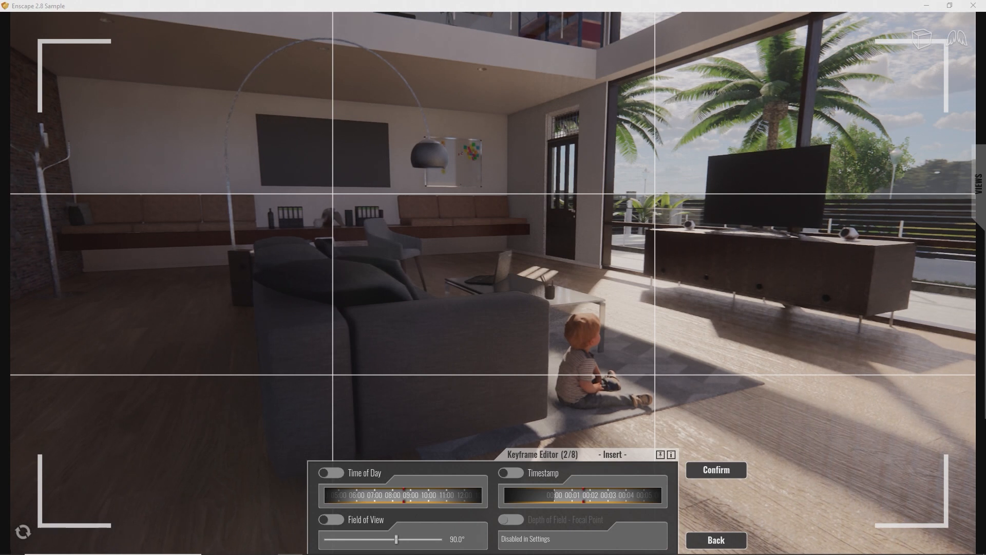
Confirm the new keyframe, then give keyframe 4 of 8 a custom timestamp and apply it.
click(715, 469)
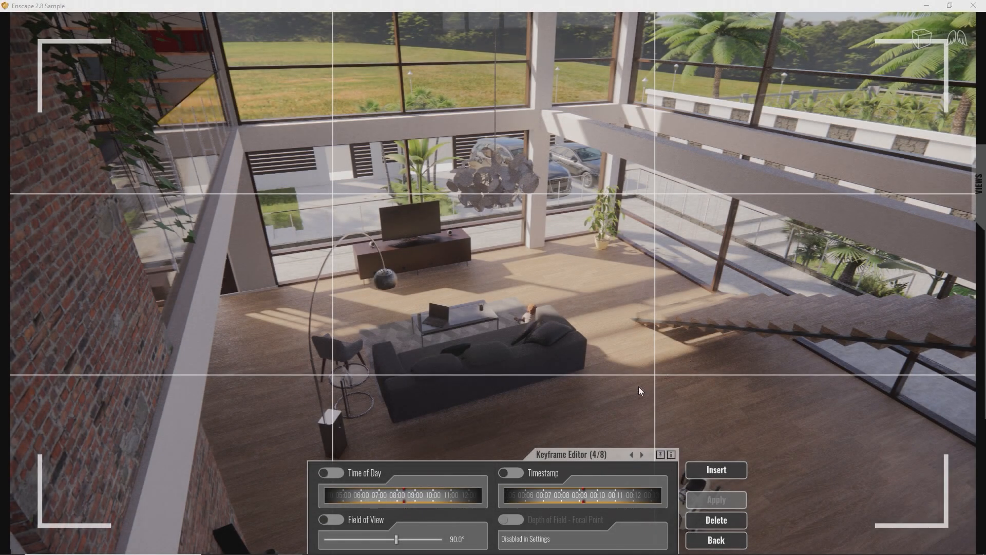
click(511, 472)
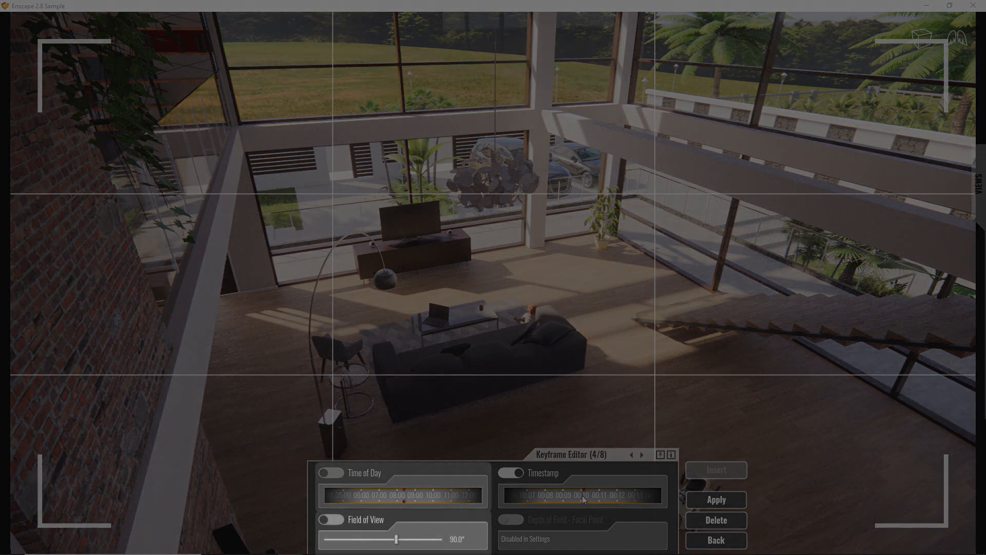
click(715, 499)
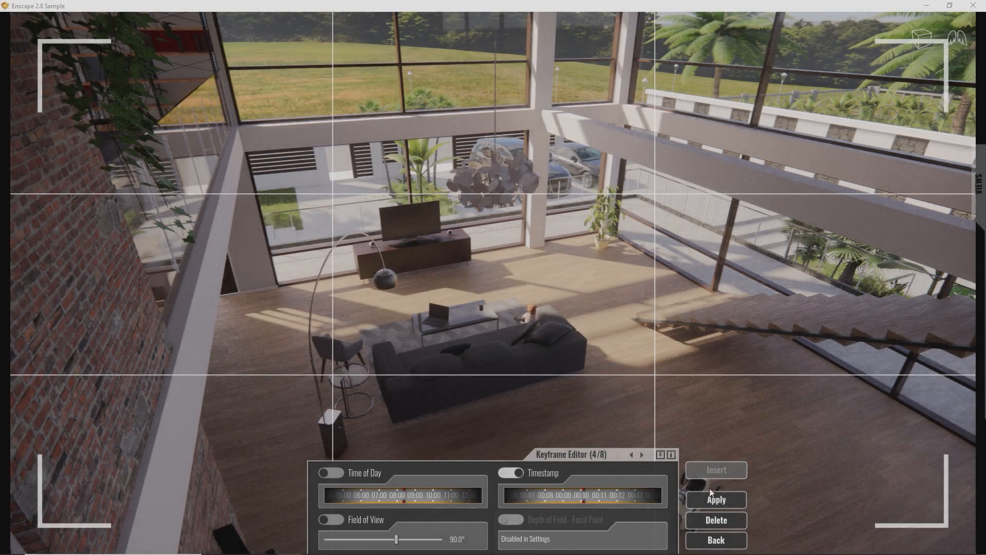
click(715, 499)
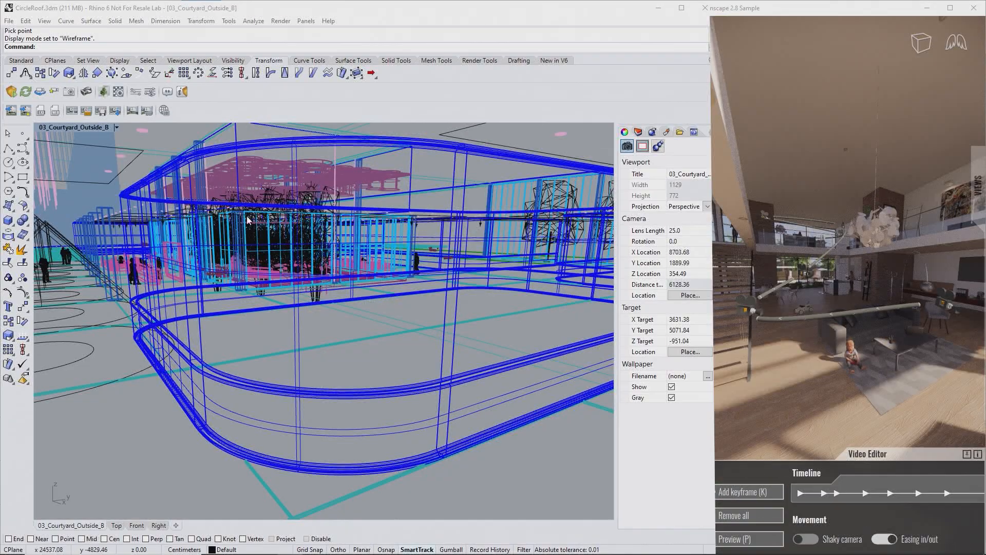
Export the eight-keyframe living-room camera path as a video.
click(115, 110)
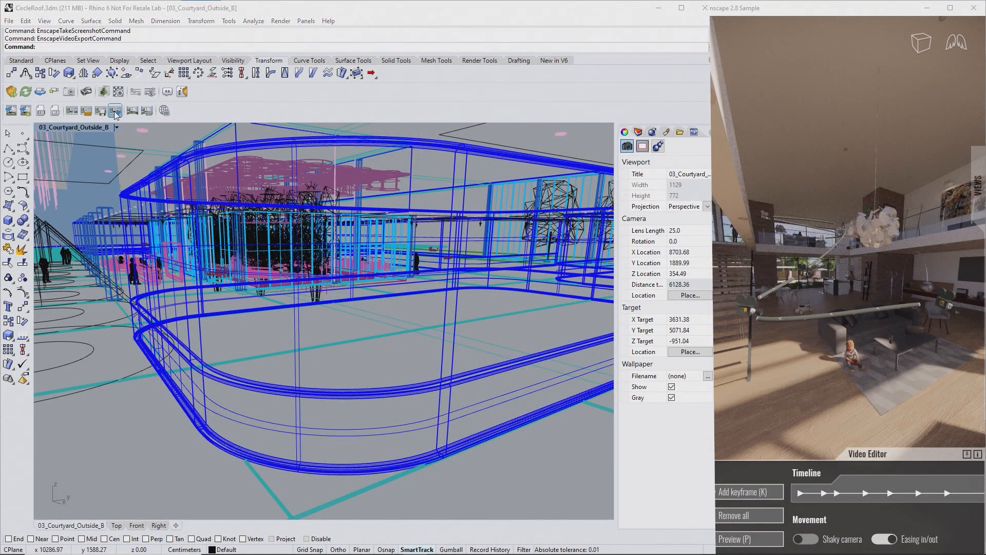
mouse_move(115, 110)
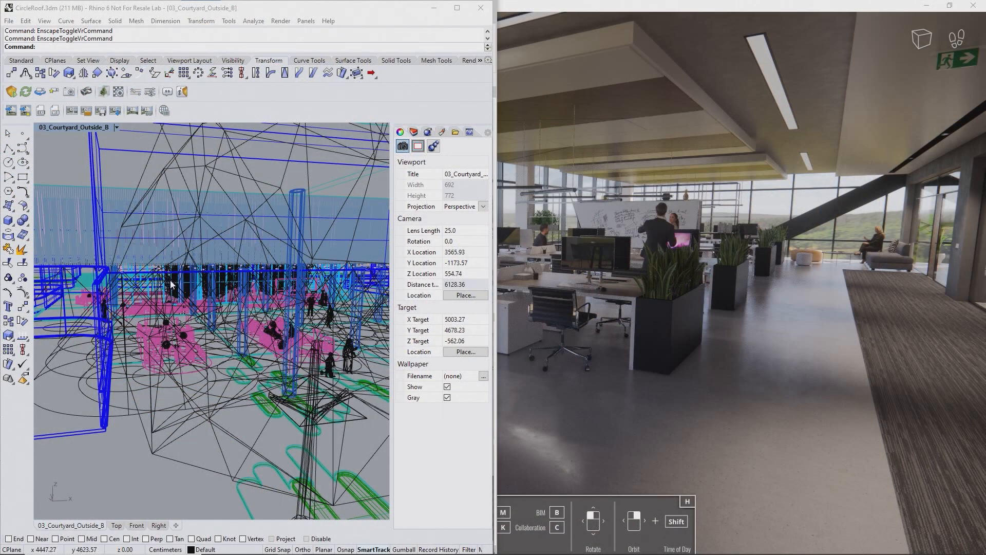
mouse_move(87, 92)
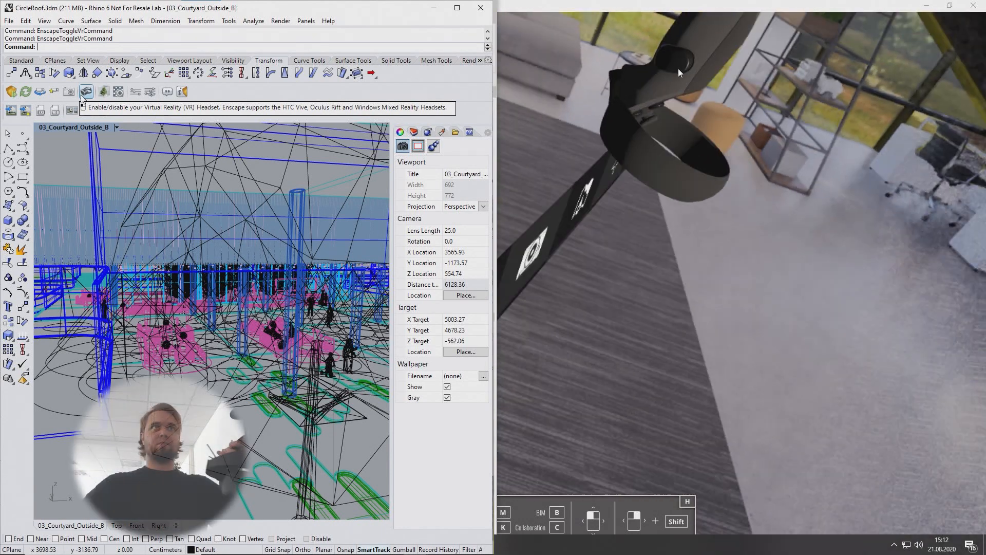
Enable viewing the office scene through the VR headset.
click(87, 92)
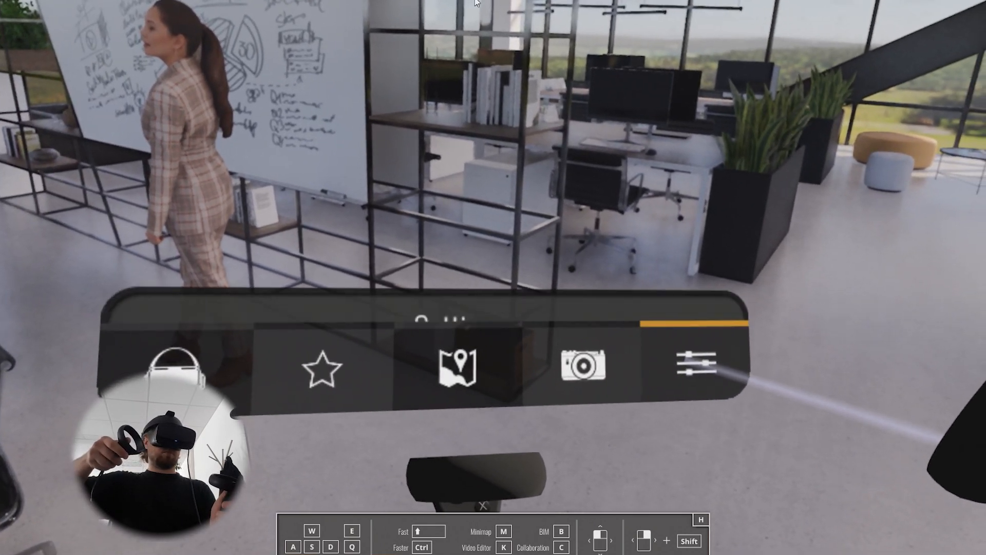
View the overhead office map, then switch the in-headset menu to the Settings page.
click(693, 363)
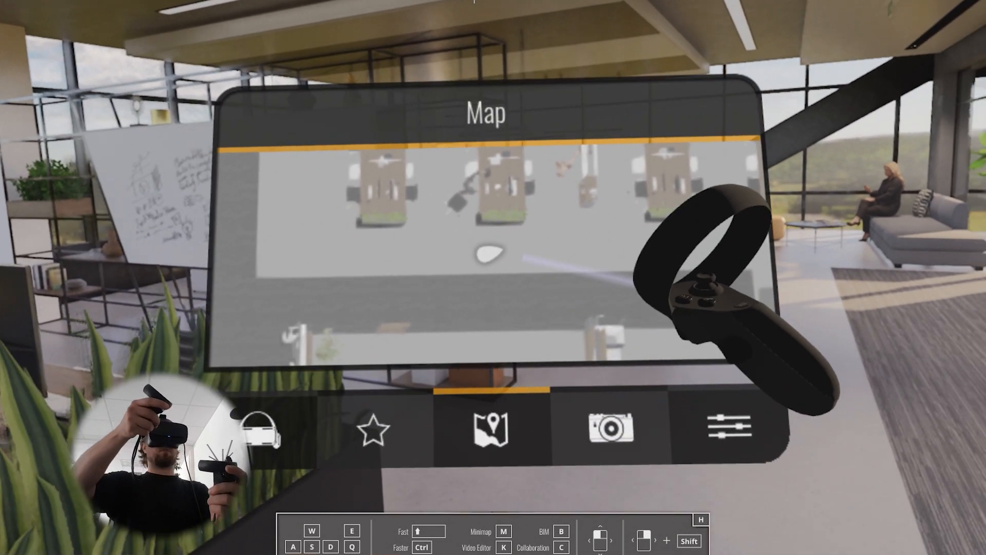
click(730, 427)
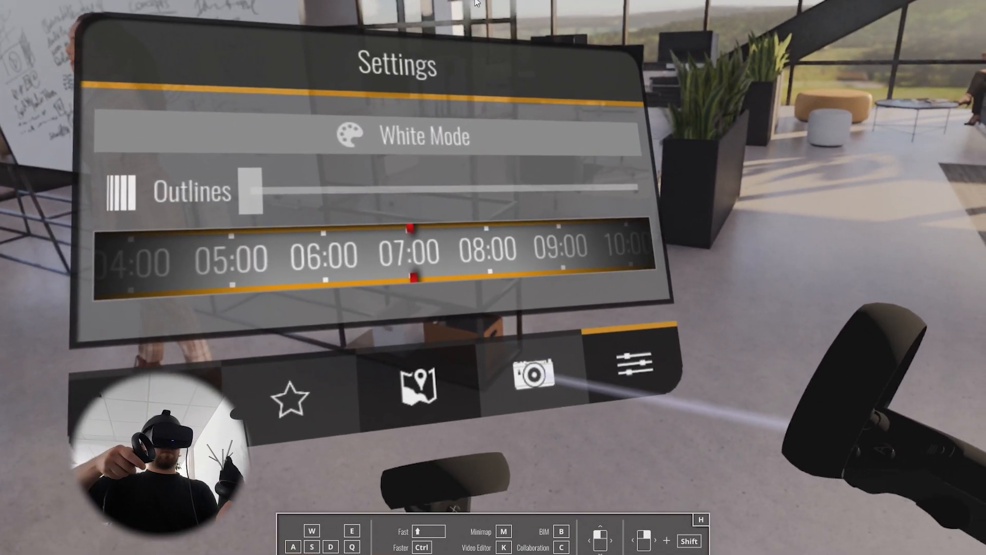